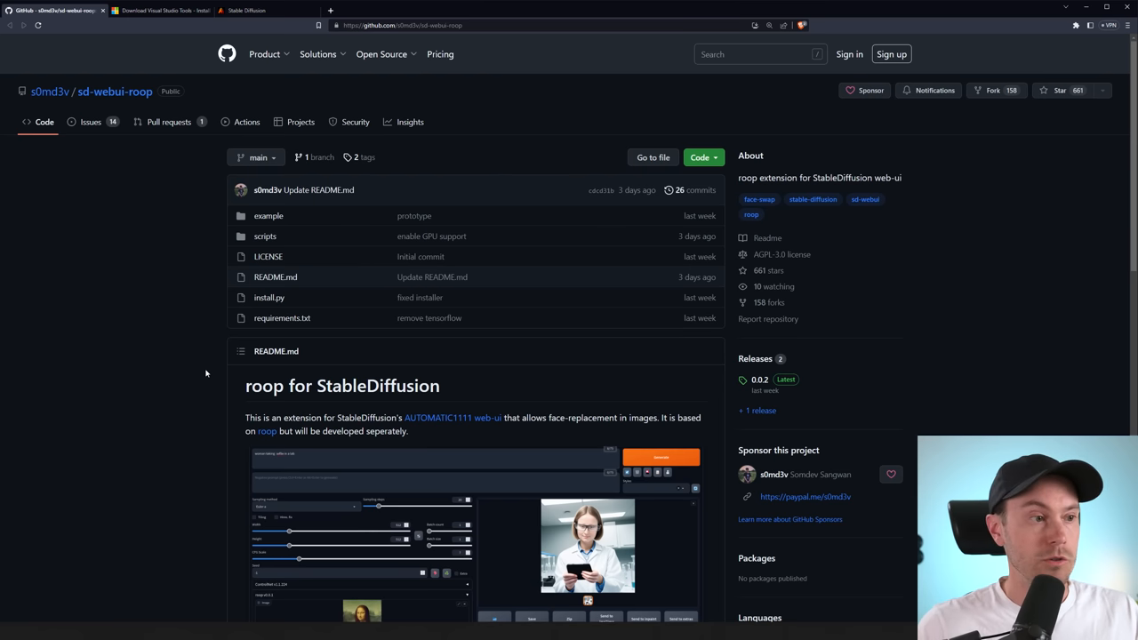
pyautogui.moveTo(207, 373)
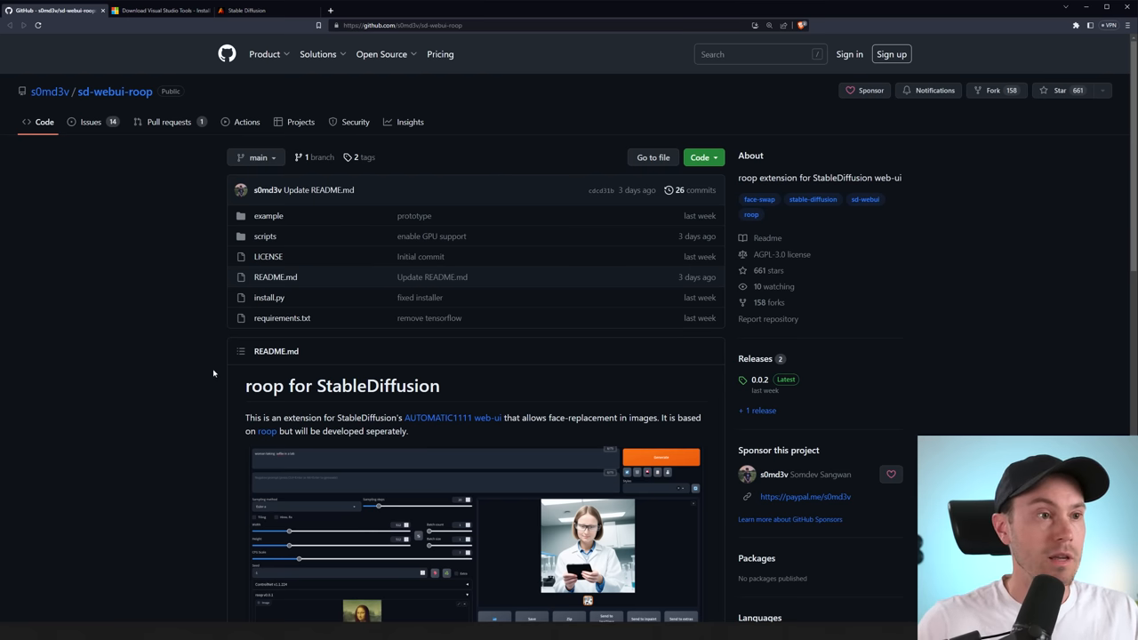
# - Scroll the sd-webui-roop README down to its Installation section
pyautogui.scroll(-3)
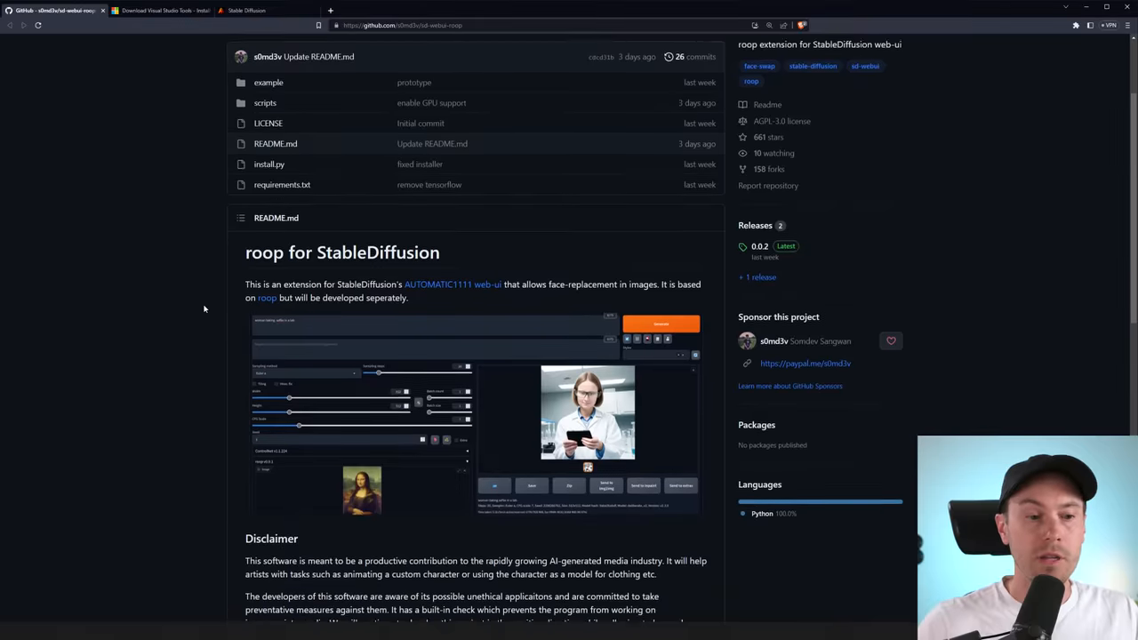
pyautogui.scroll(-3)
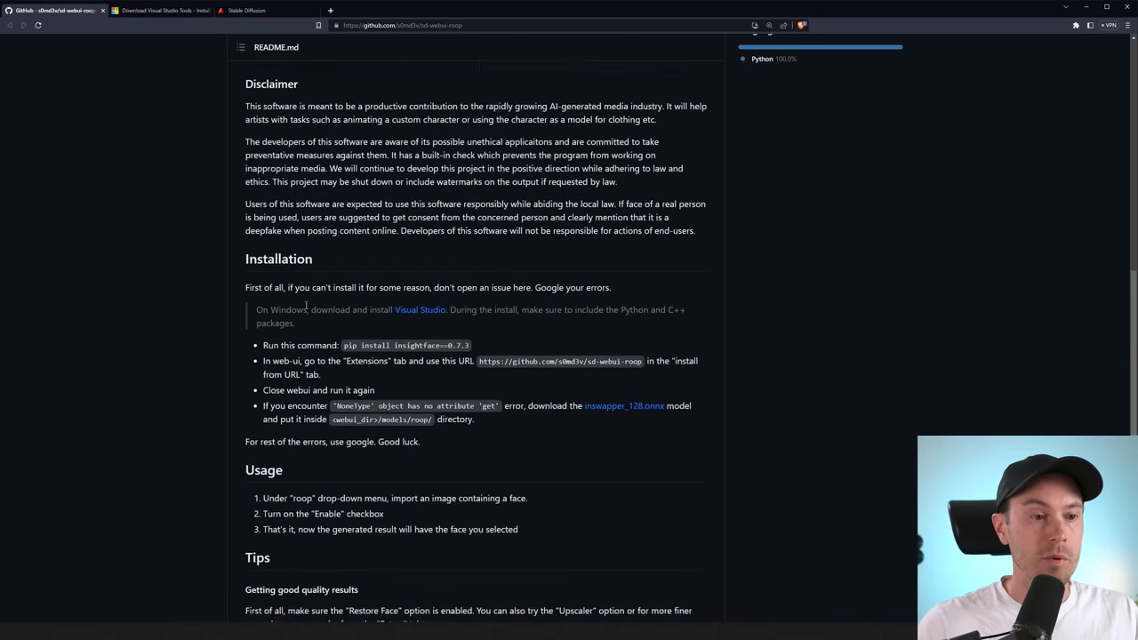
pyautogui.scroll(-3)
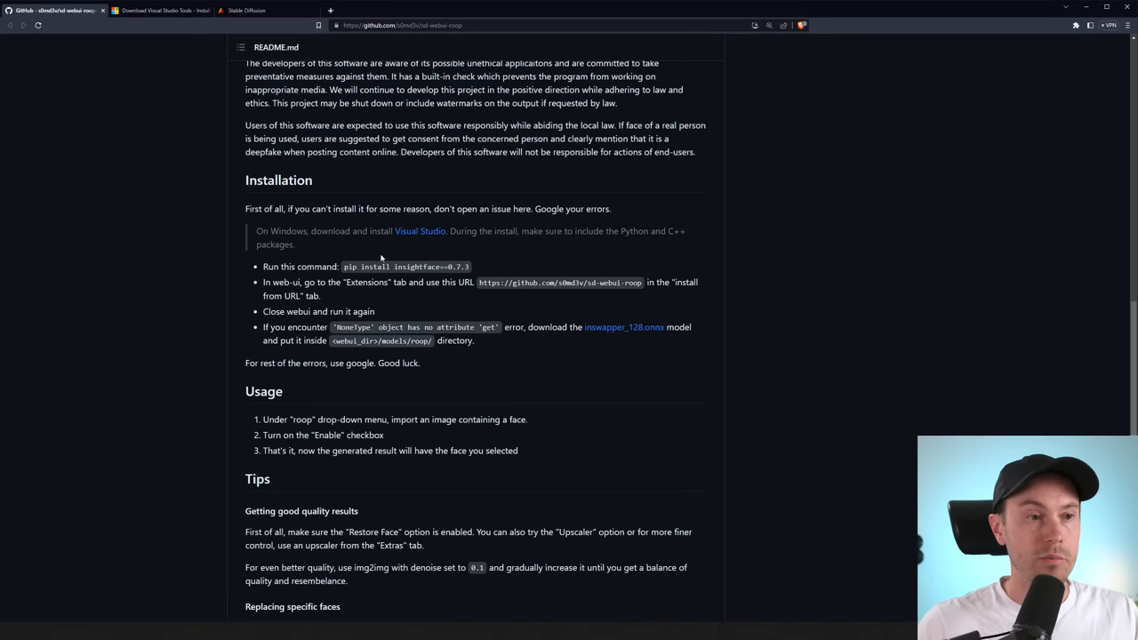
pyautogui.moveTo(420, 231)
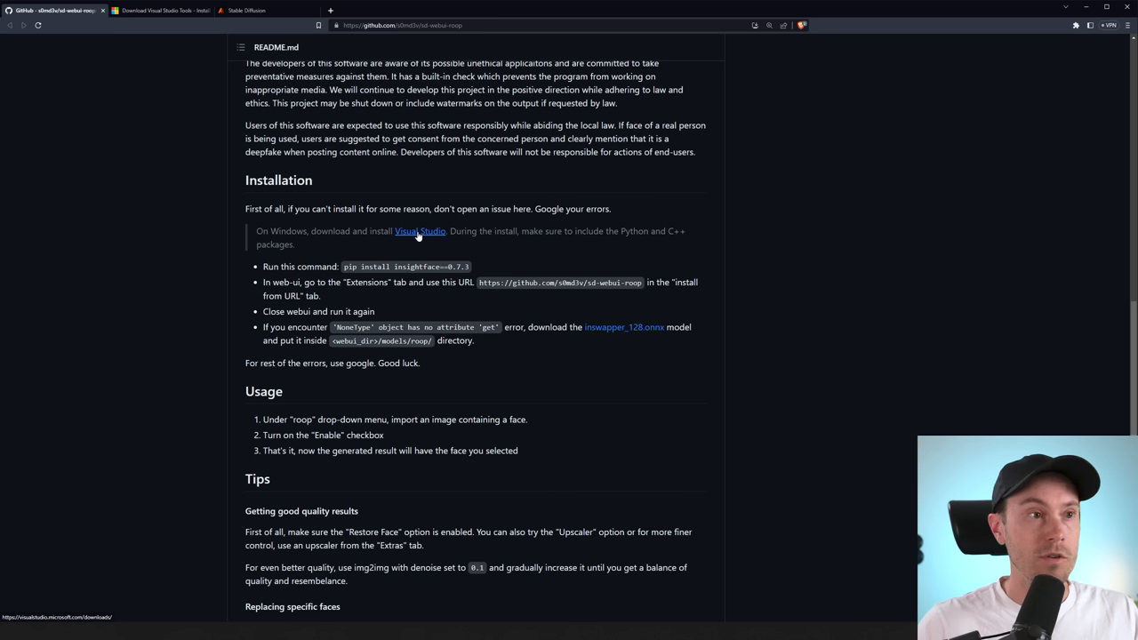
# - Download Visual Studio Community 2022, start its installer, and return to the roop README
pyautogui.click(420, 231)
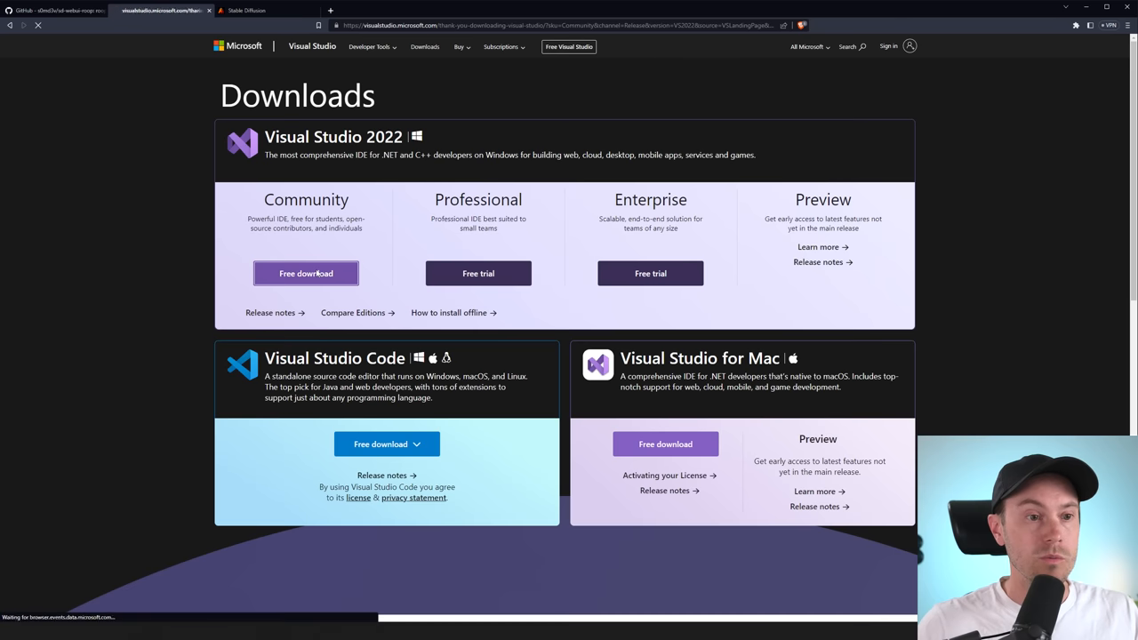
pyautogui.click(306, 273)
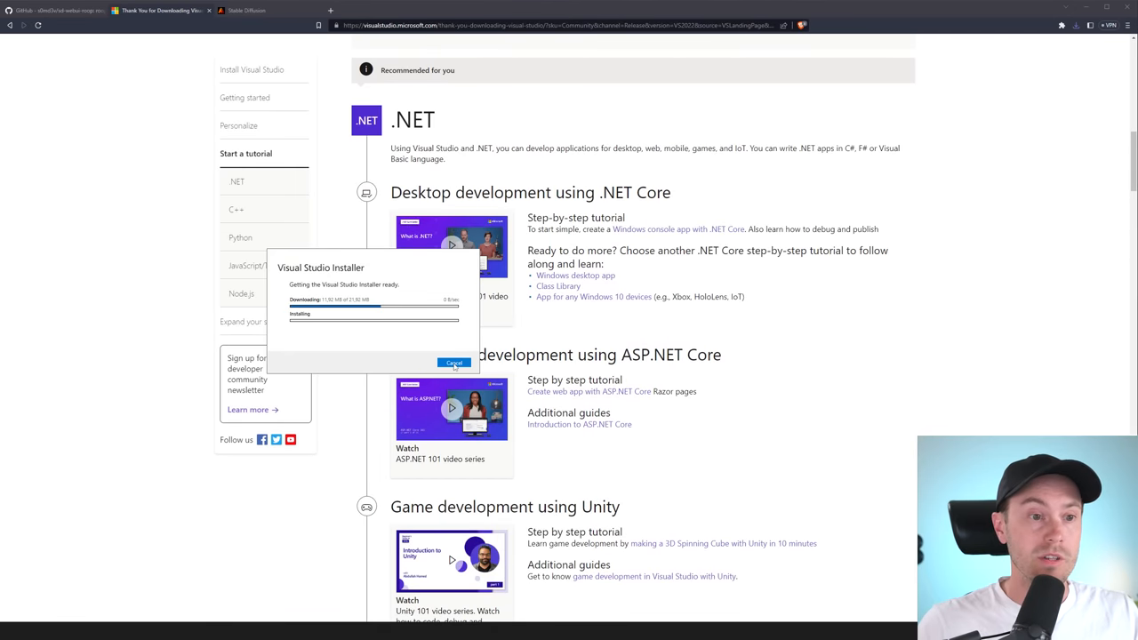
pyautogui.click(453, 363)
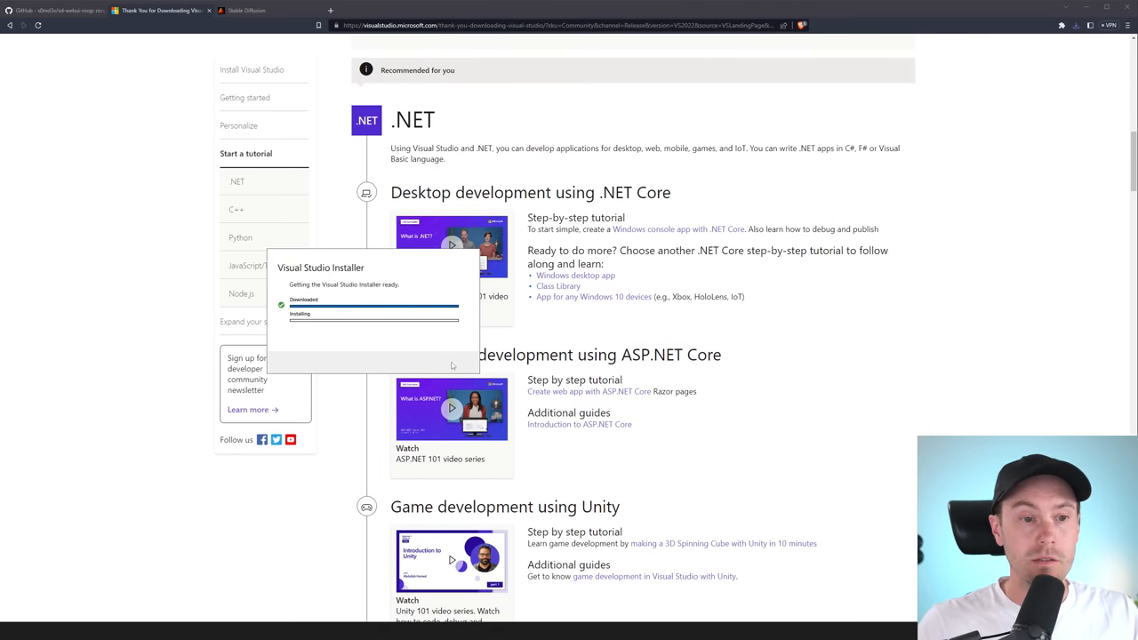
pyautogui.click(58, 10)
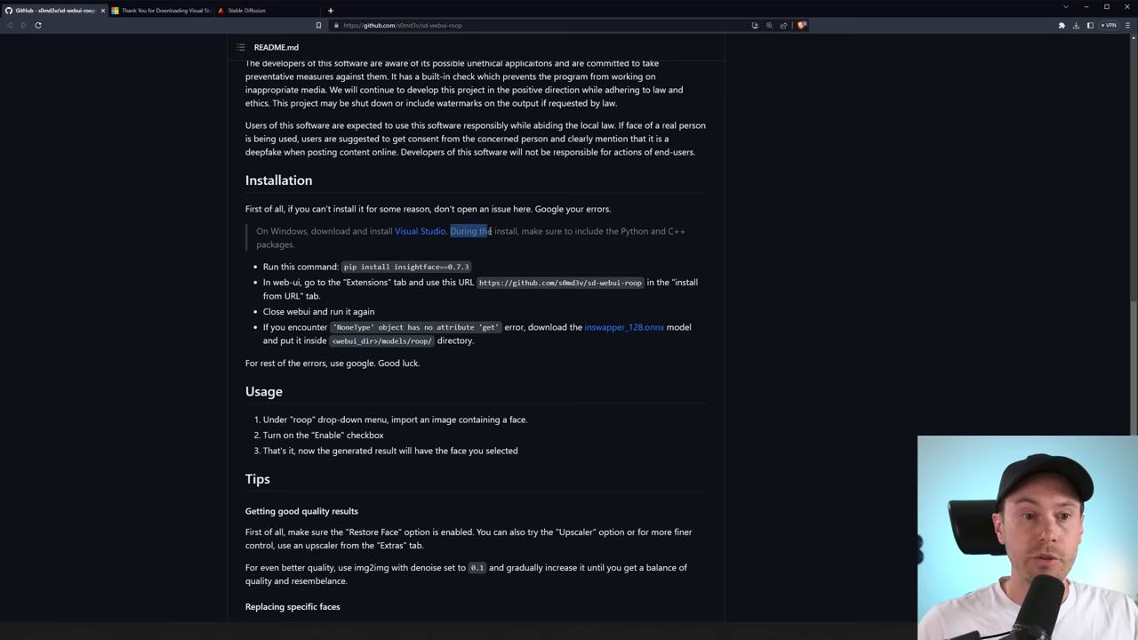
# - Highlight the README note to include the Python and C++ packages during install
pyautogui.moveTo(487, 231); pyautogui.dragTo(684, 231)
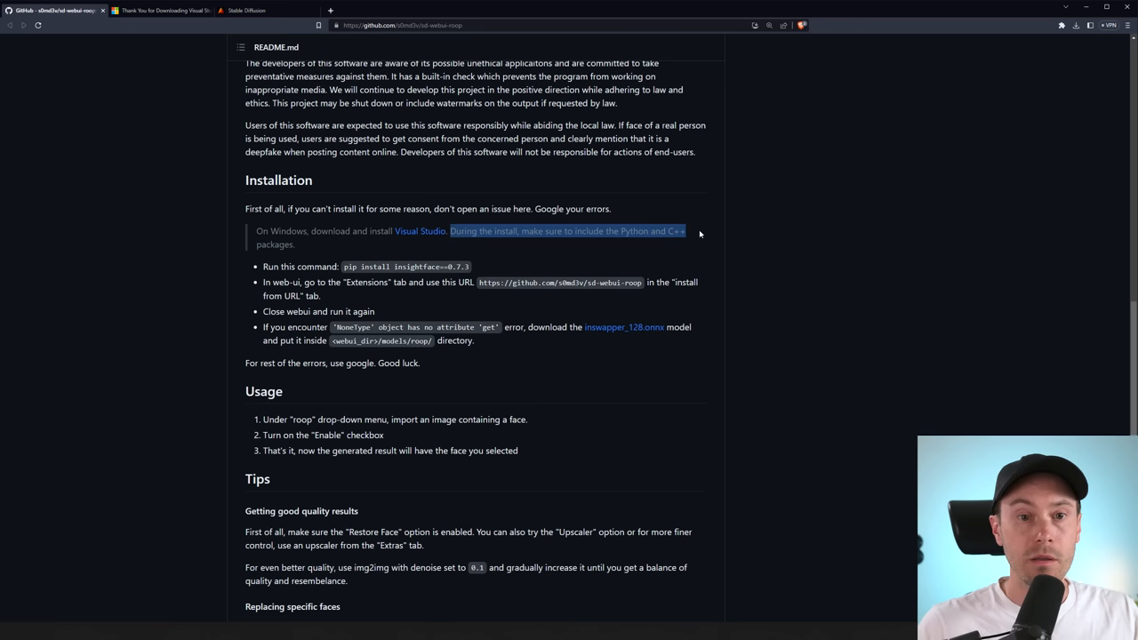
pyautogui.moveTo(684, 231); pyautogui.dragTo(294, 244)
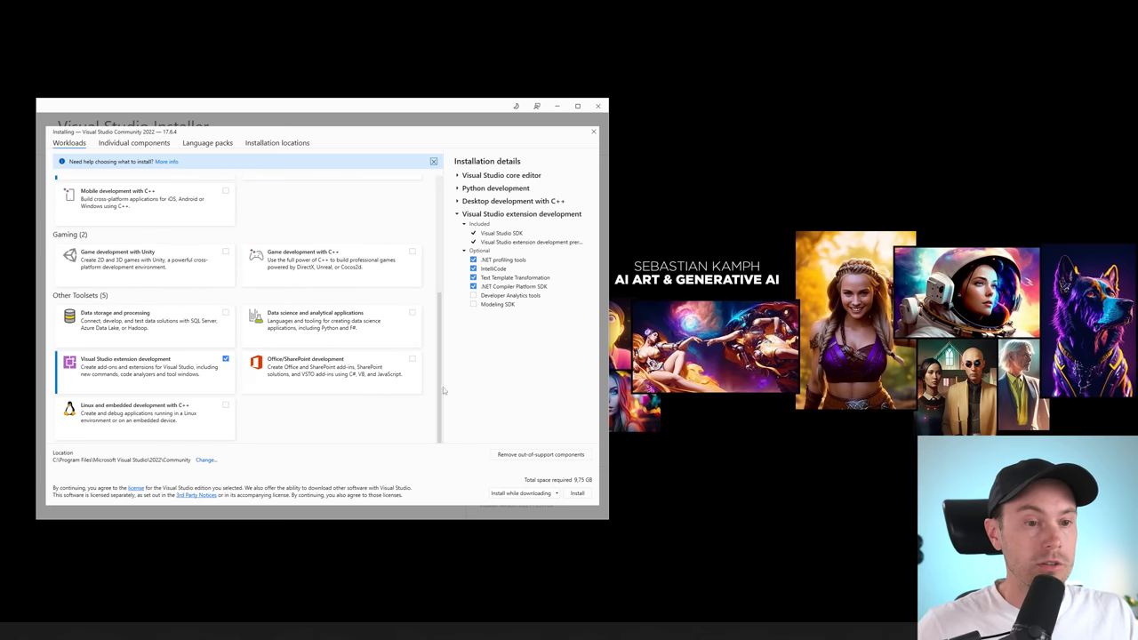
# - Scroll the roop README back up to the pip insightface install step
pyautogui.scroll(3)
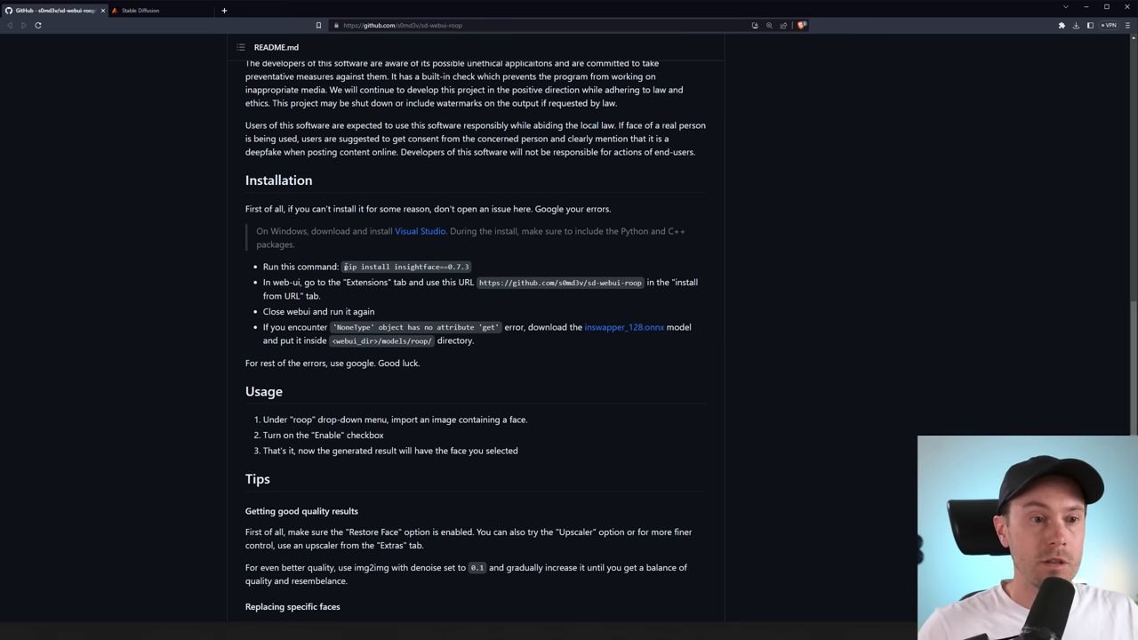
# - Copy the README command and run 'pip install insightface==0.7.3' in Command Prompt
pyautogui.doubleClick(404, 266)
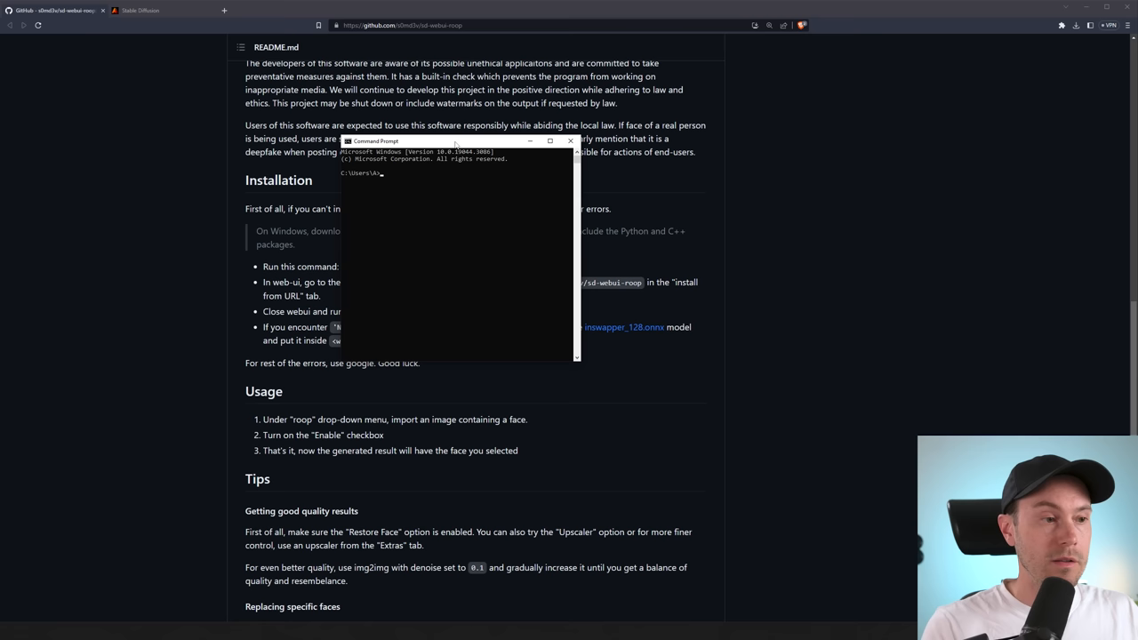
pyautogui.write('pip install insightface==0.7.3')
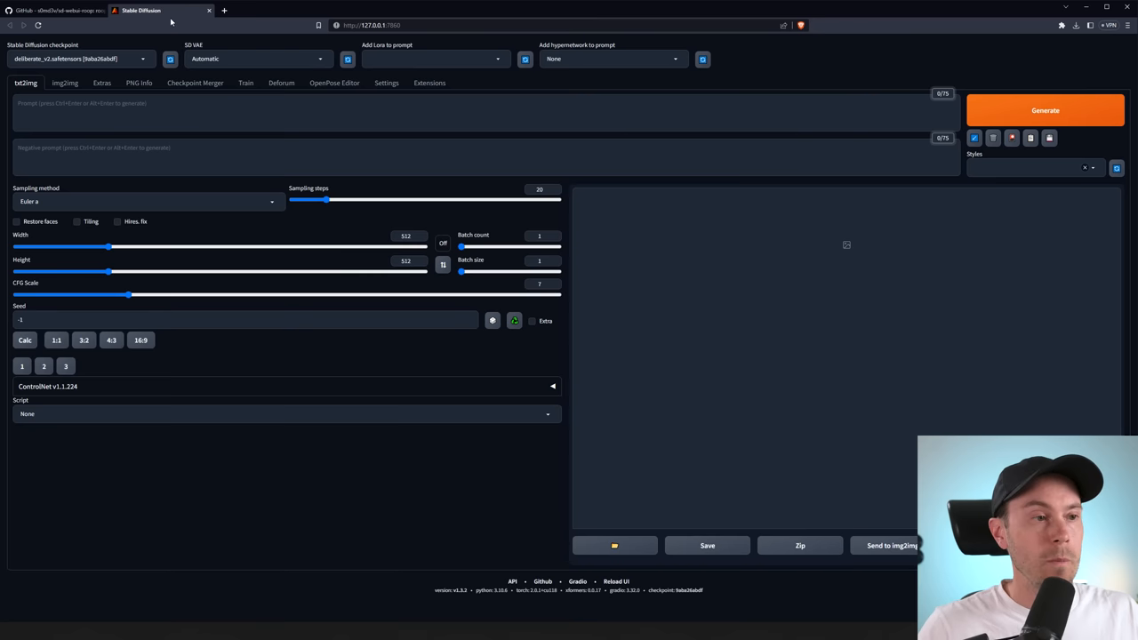
# - Load the full Available extensions list and install sd-webui-roop
pyautogui.click(428, 83)
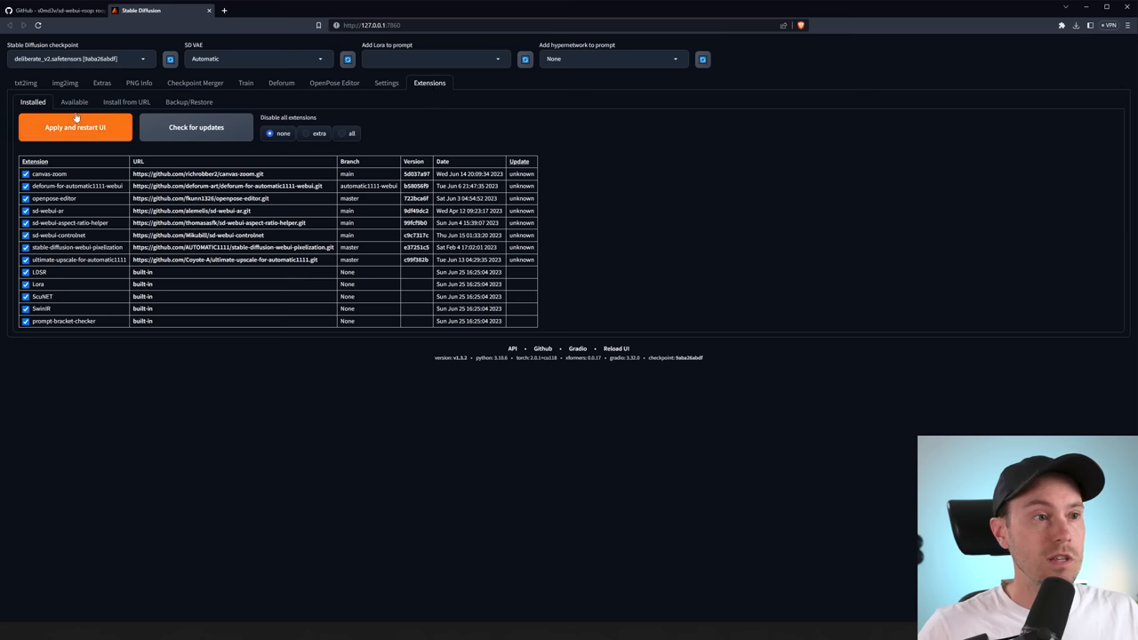
pyautogui.click(74, 102)
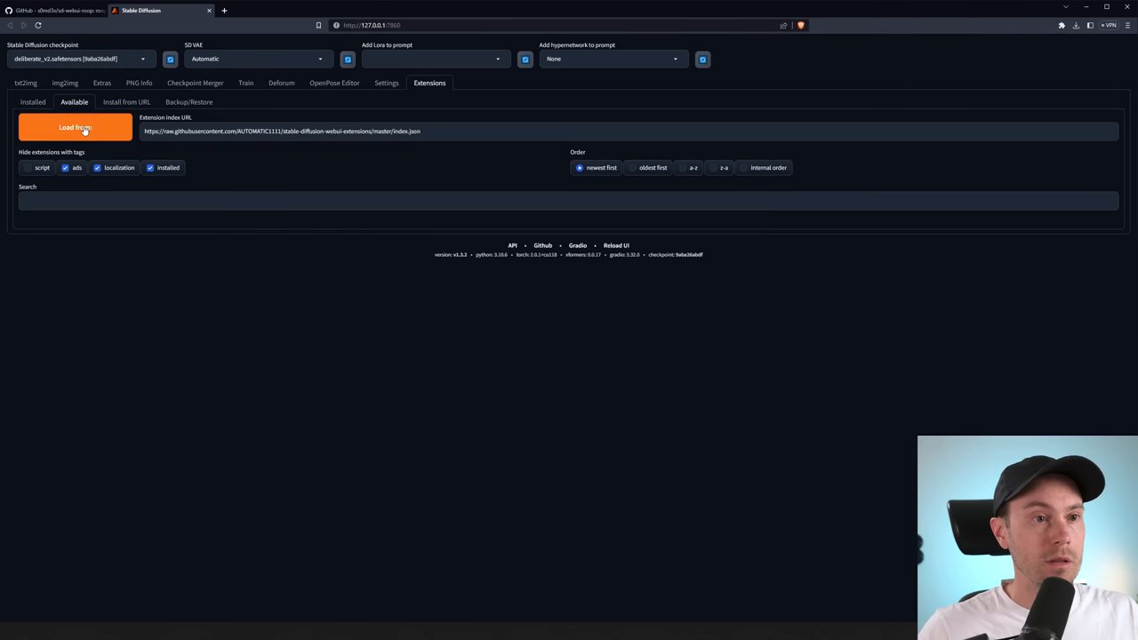
pyautogui.click(74, 127)
pyautogui.write('roop')
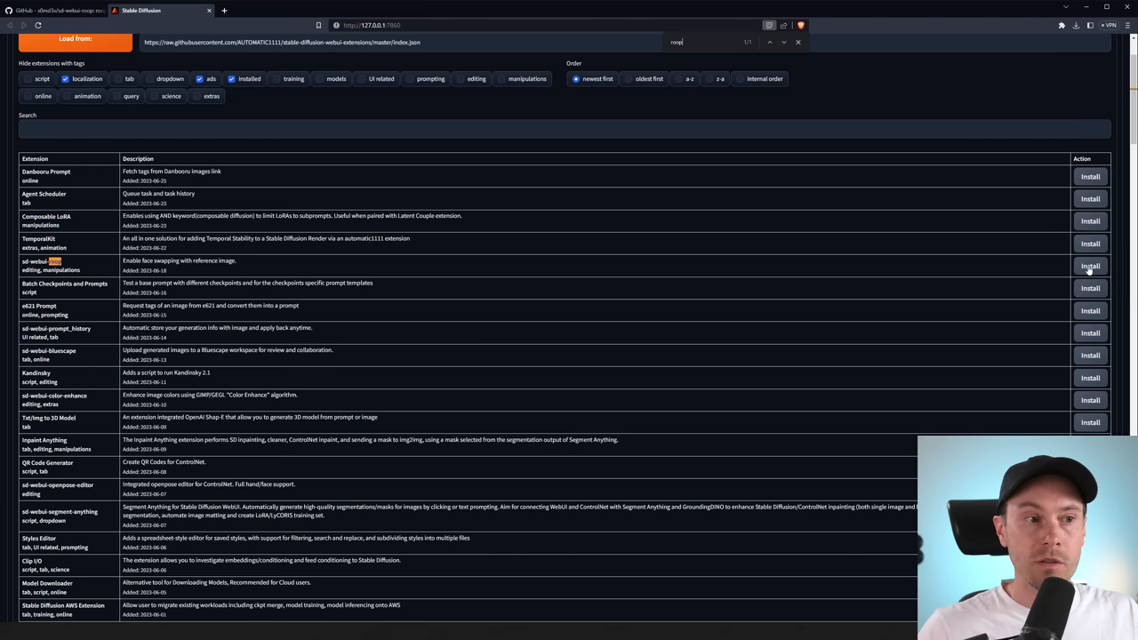
pyautogui.click(1089, 266)
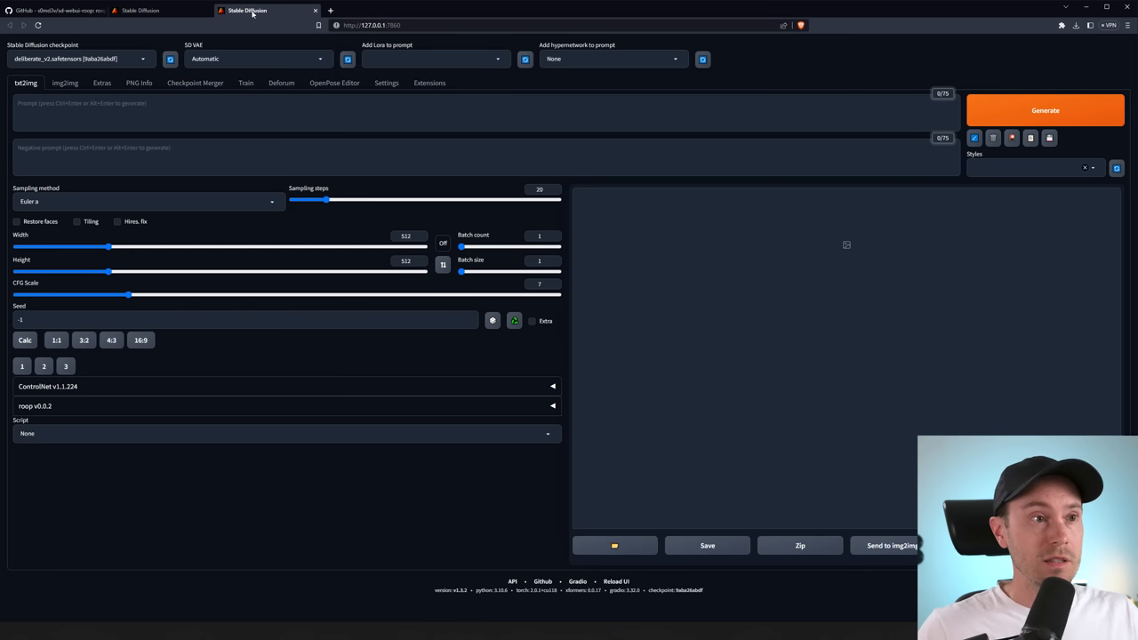
pyautogui.moveTo(260, 24)
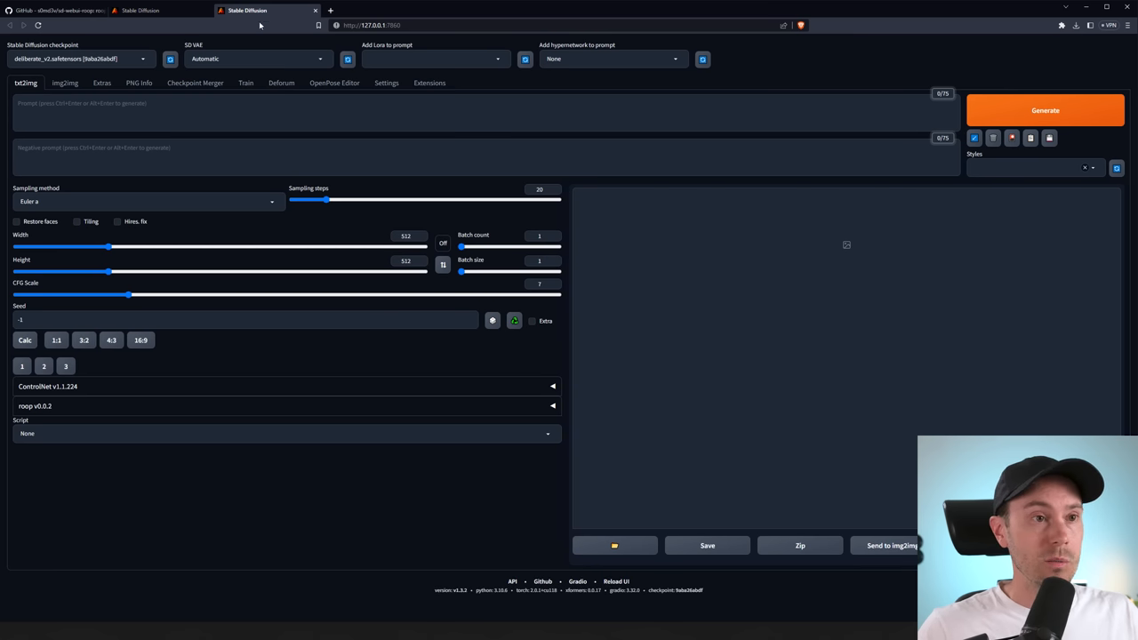
pyautogui.moveTo(111, 404)
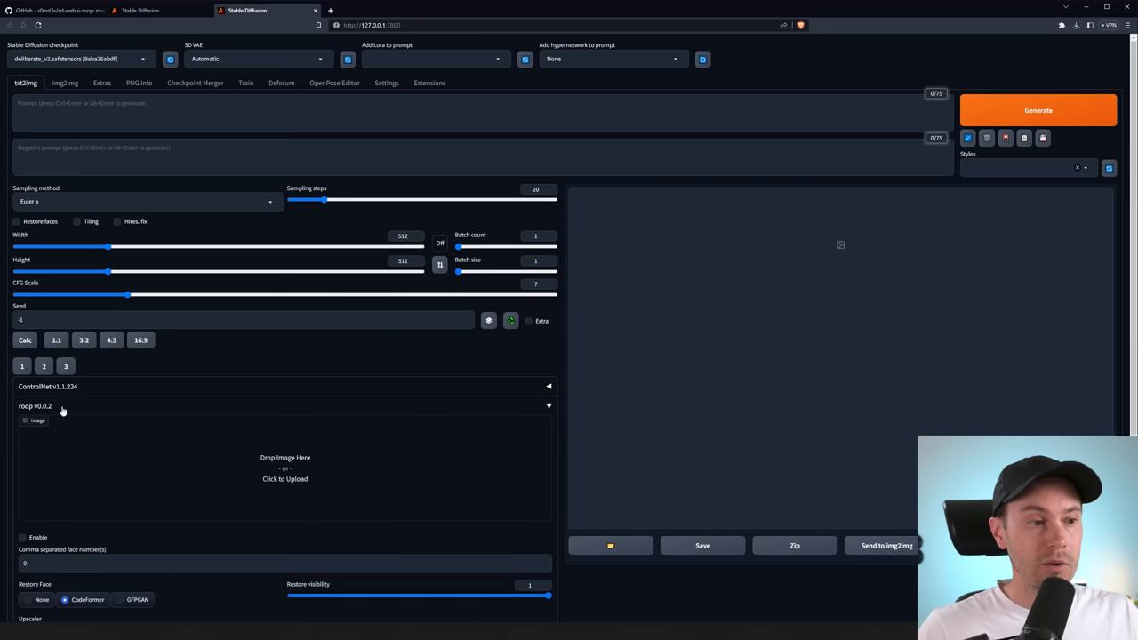
pyautogui.moveTo(58, 406)
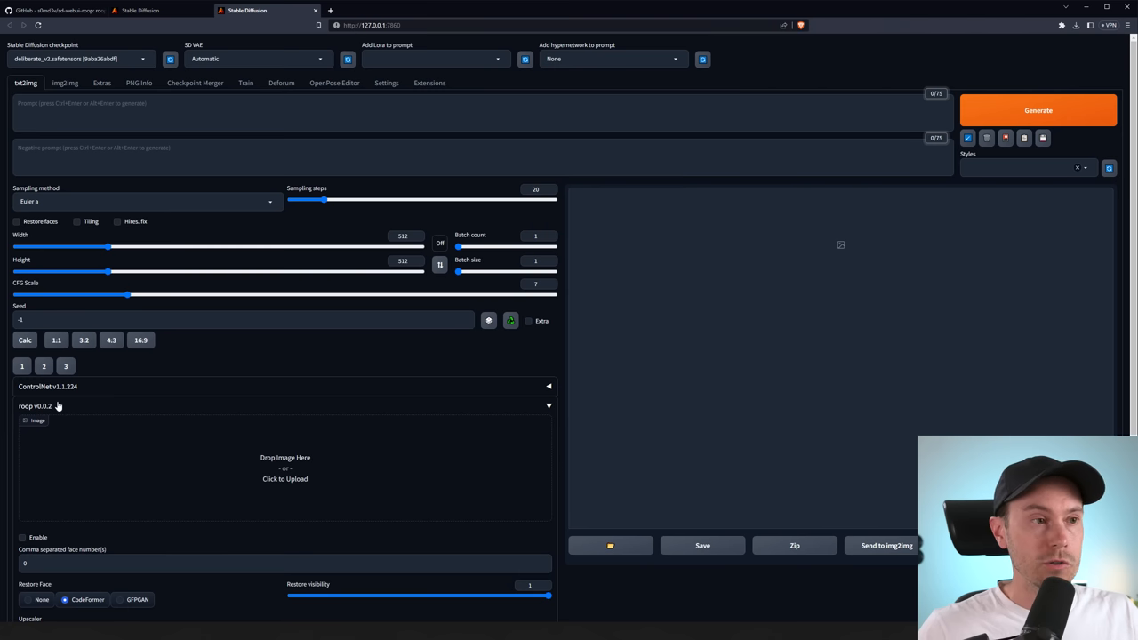
# - Enter the prompt 'ballerina dancing' and set the sampler to DPM++ 2M Karras
pyautogui.write('ball')
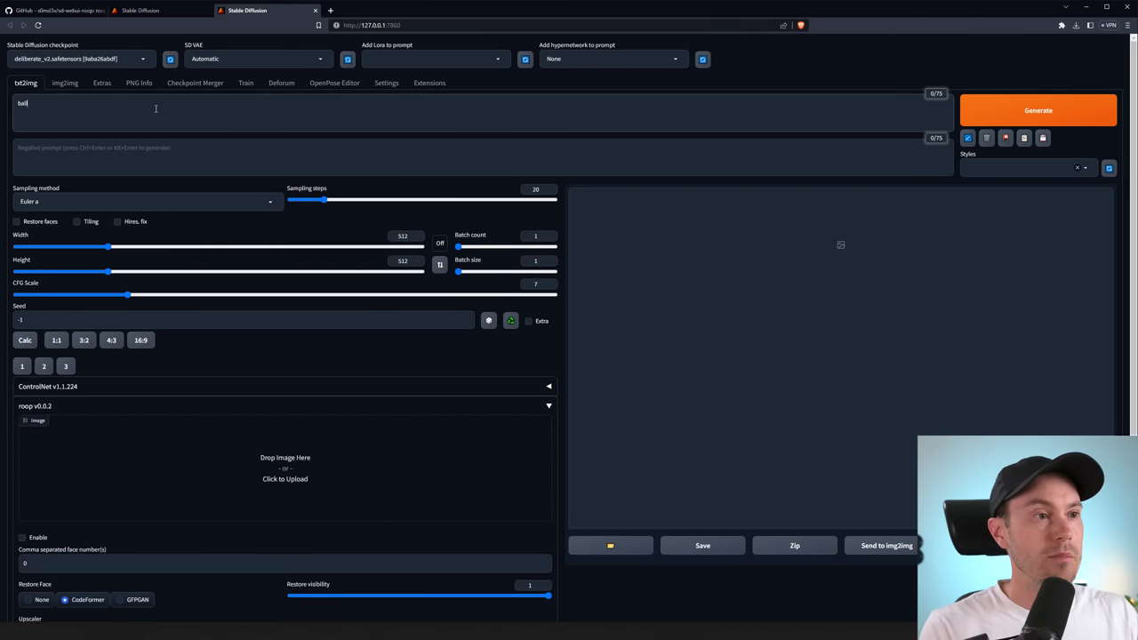
pyautogui.write('ballerina dancing')
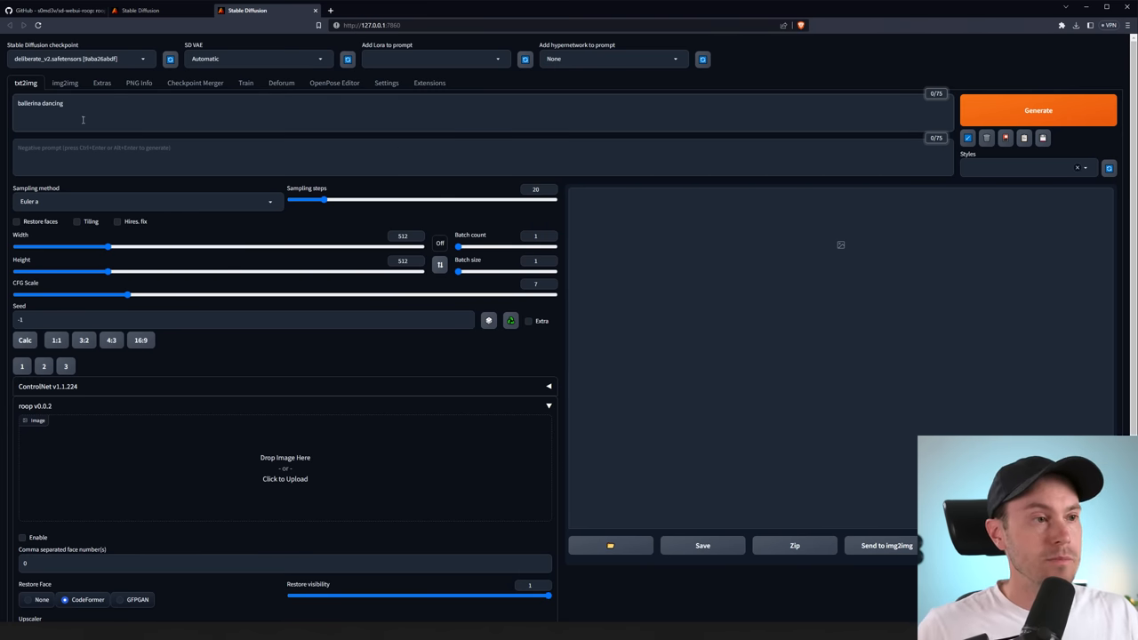
pyautogui.click(147, 201)
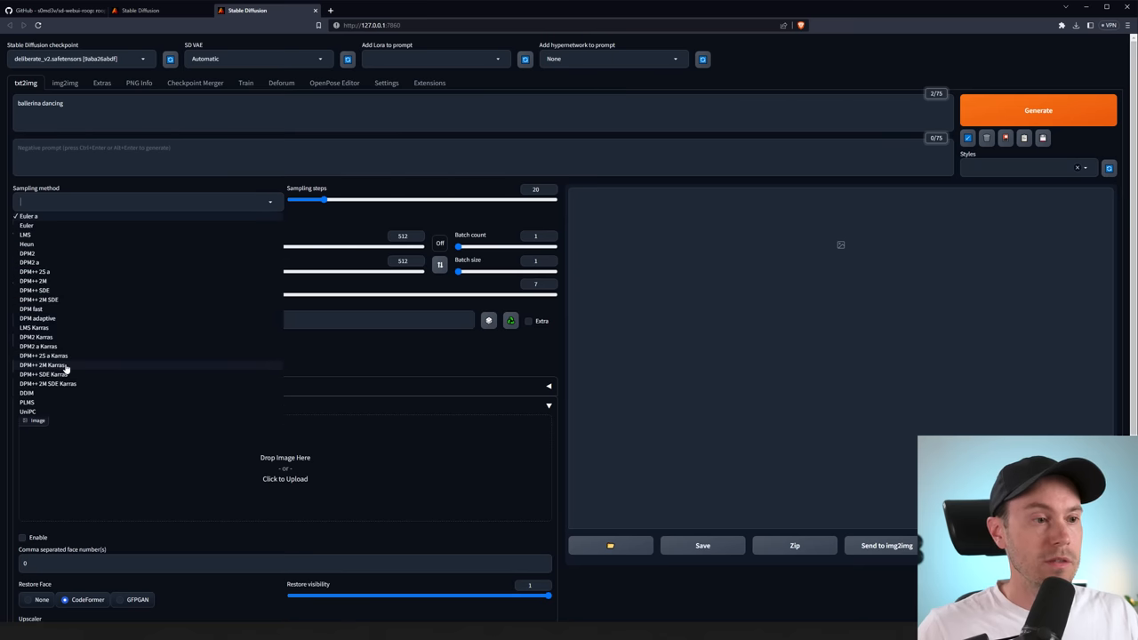
pyautogui.click(40, 365)
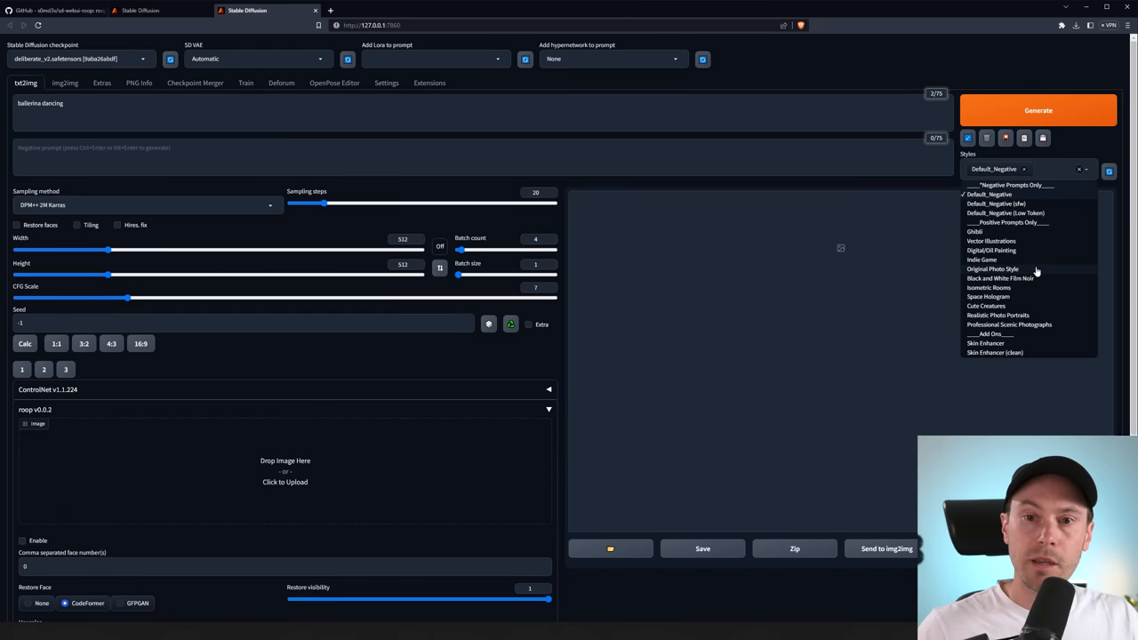
# - Add the Digital/Oil Painting style, emphasise the prompt, and generate the ballerina batch
pyautogui.click(993, 268)
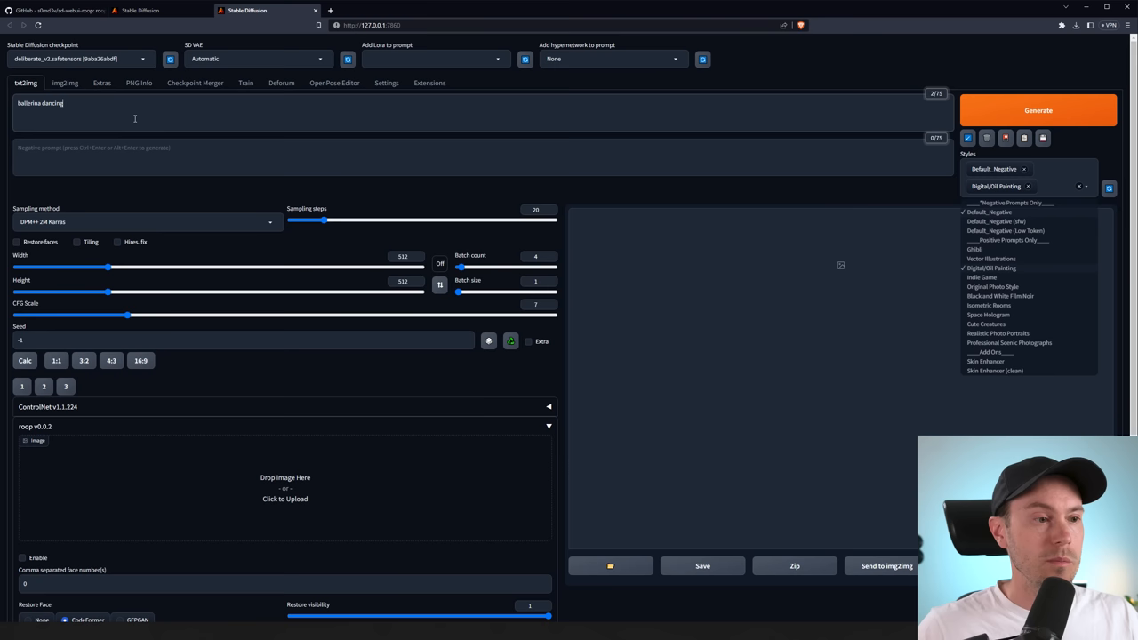
pyautogui.tripleClick(40, 103)
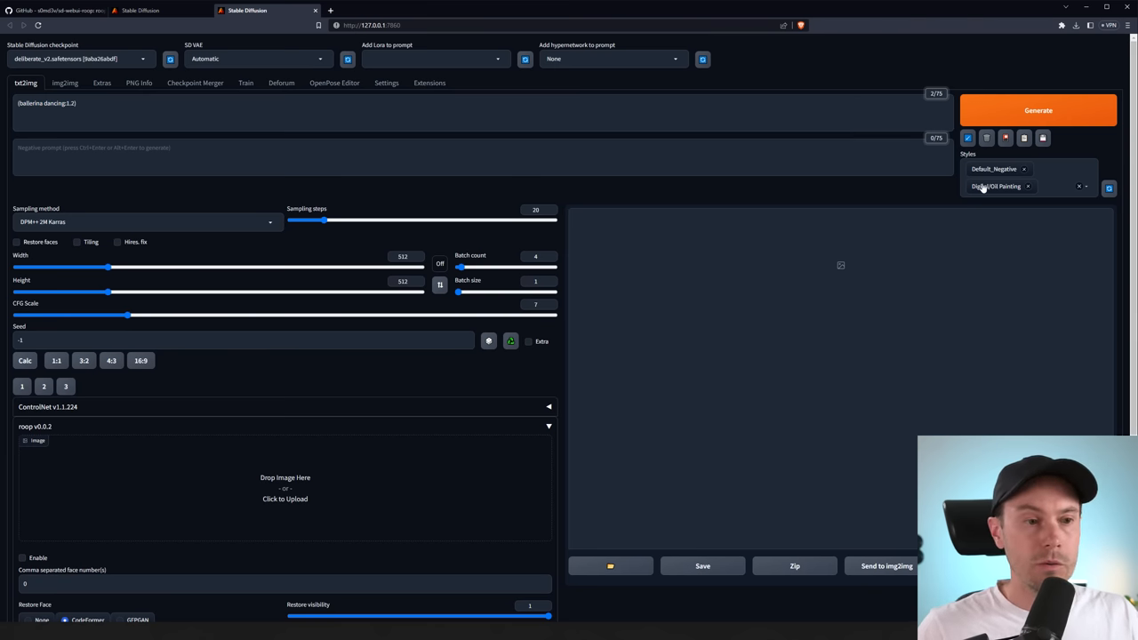
pyautogui.click(1038, 110)
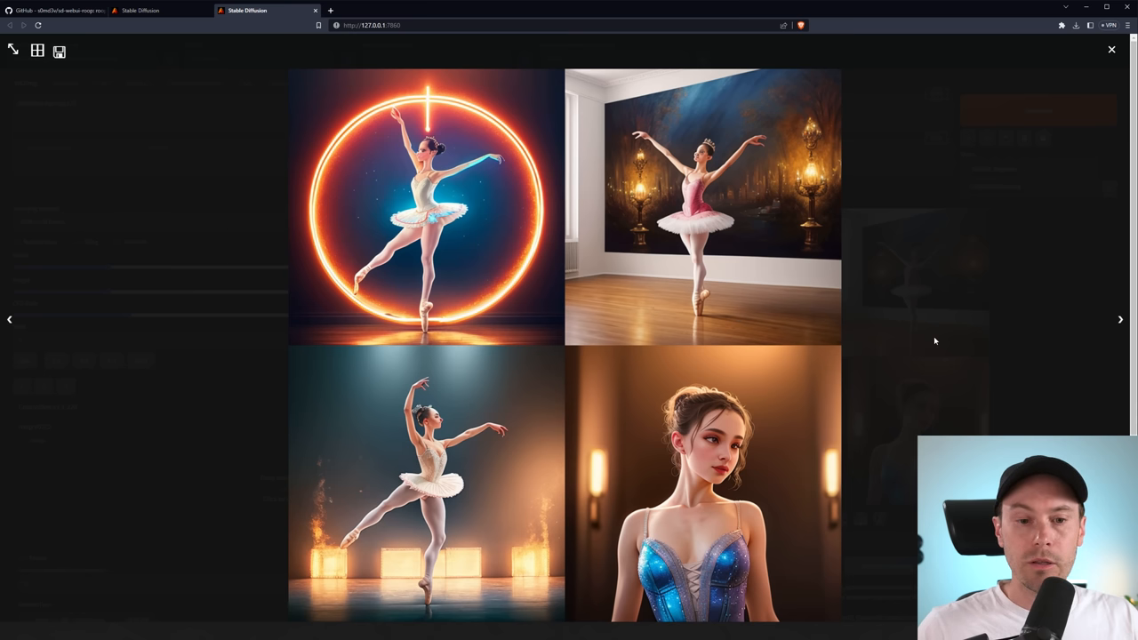
# - Reuse the blue-dress portrait's seed 490472882, generate one image, and view it
pyautogui.click(1111, 48)
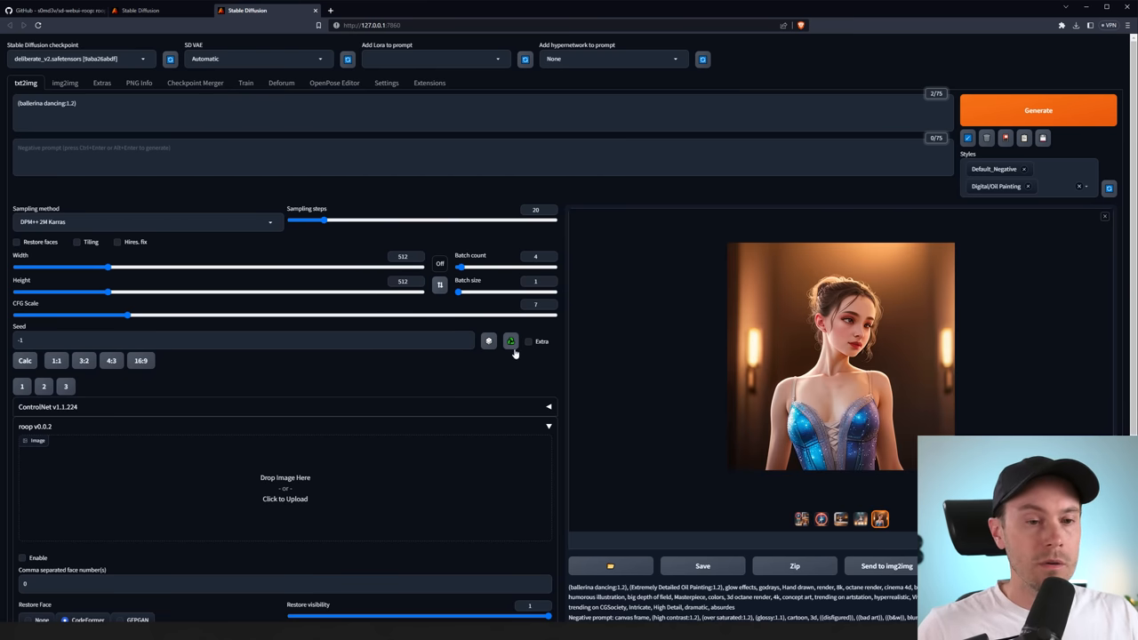
pyautogui.click(510, 342)
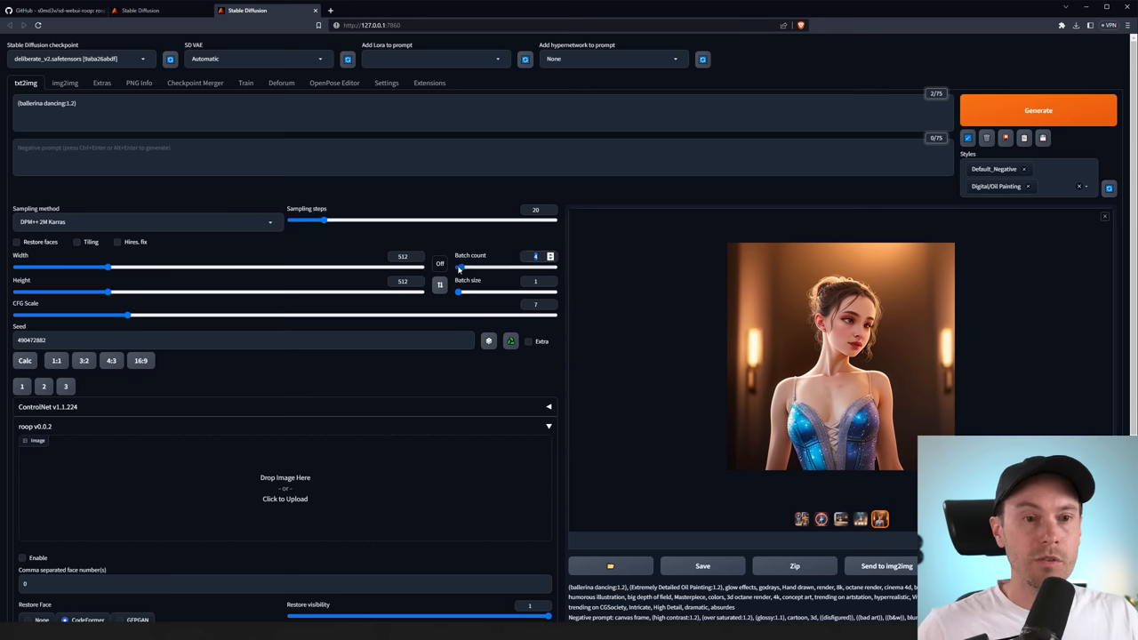
pyautogui.click(1037, 109)
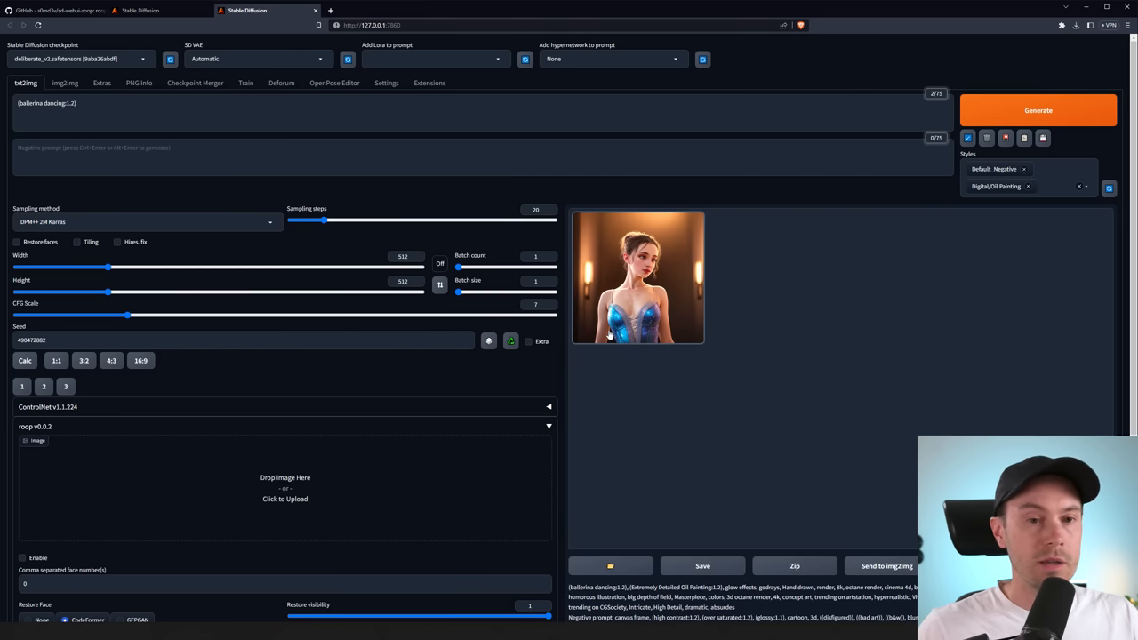
pyautogui.click(638, 278)
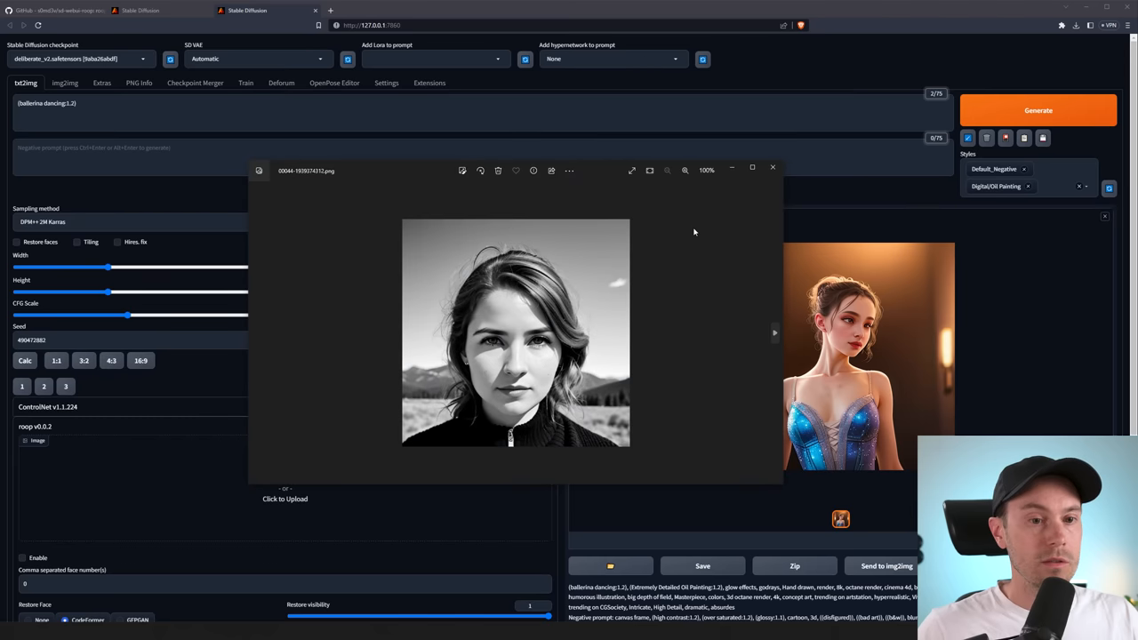
pyautogui.moveTo(710, 228)
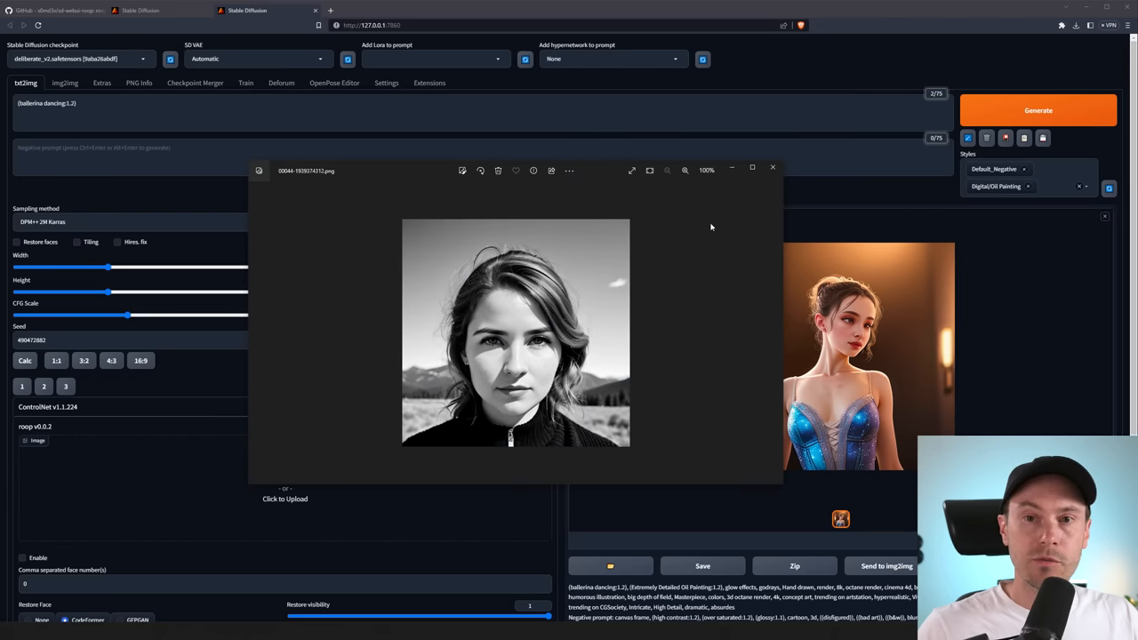
pyautogui.moveTo(714, 219)
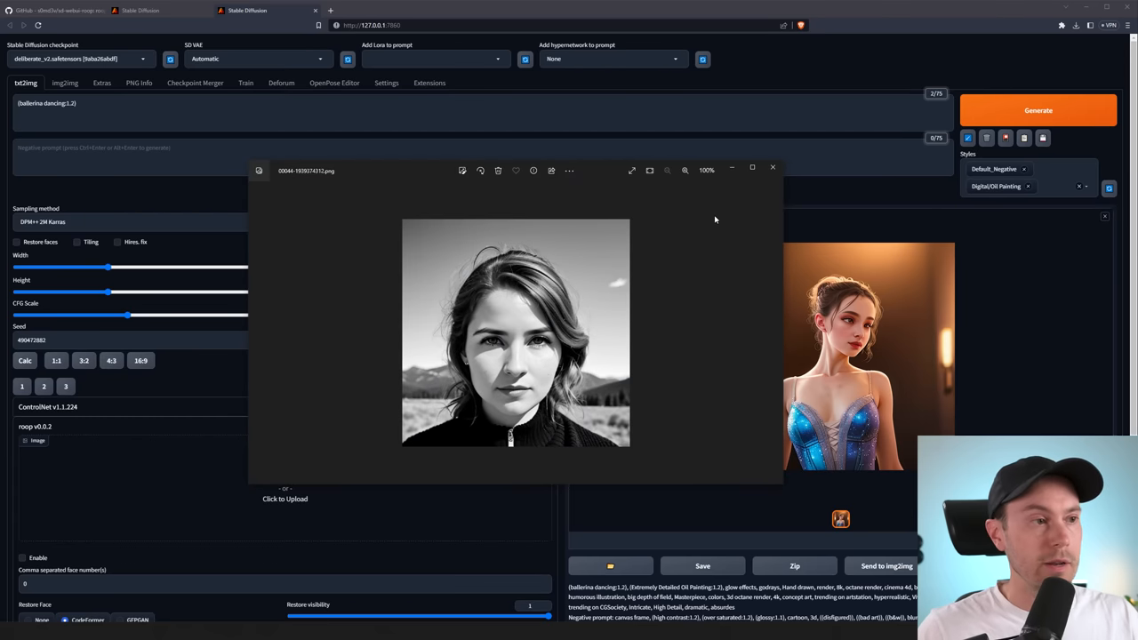
pyautogui.click(771, 167)
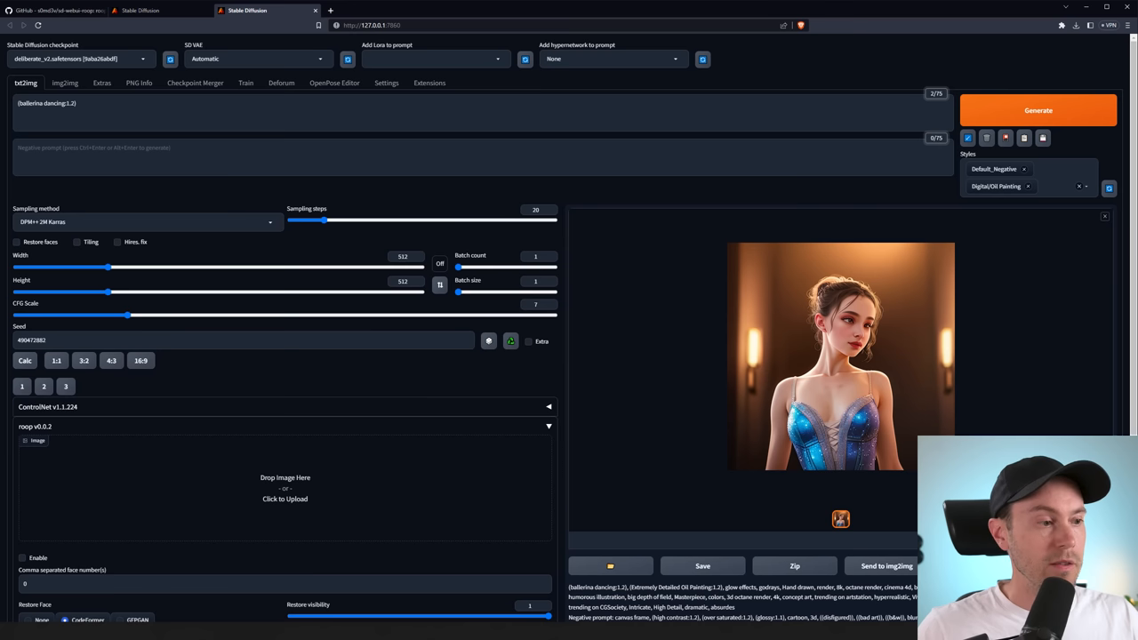
pyautogui.click(285, 488)
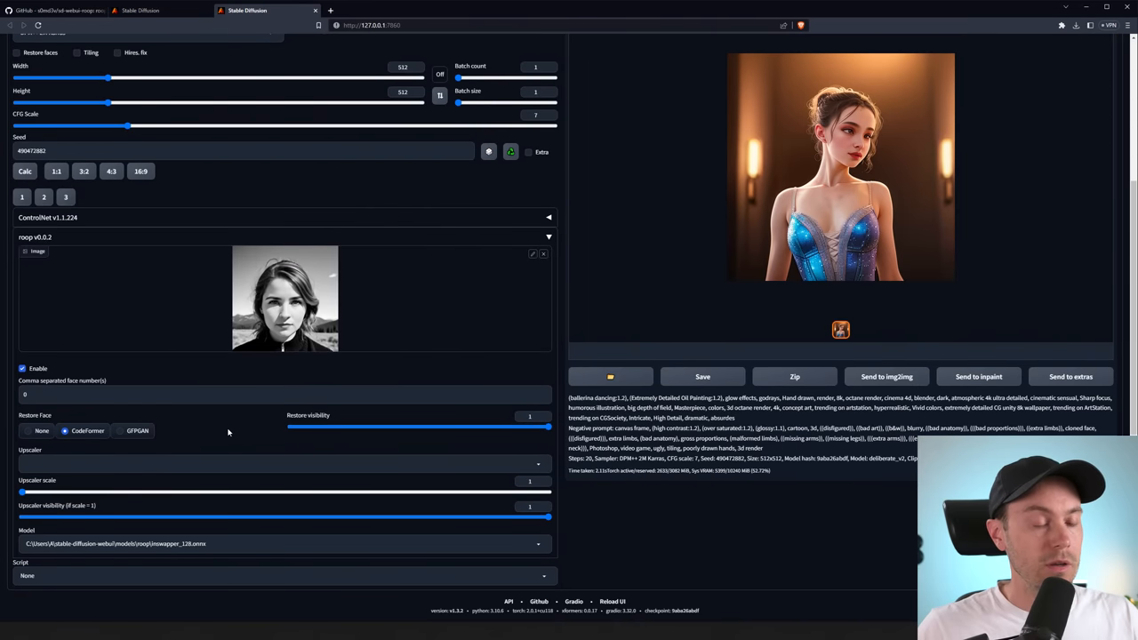
# - Generate the seeded ballerina portrait with roop swapping in the black-and-white reference face
pyautogui.scroll(3)
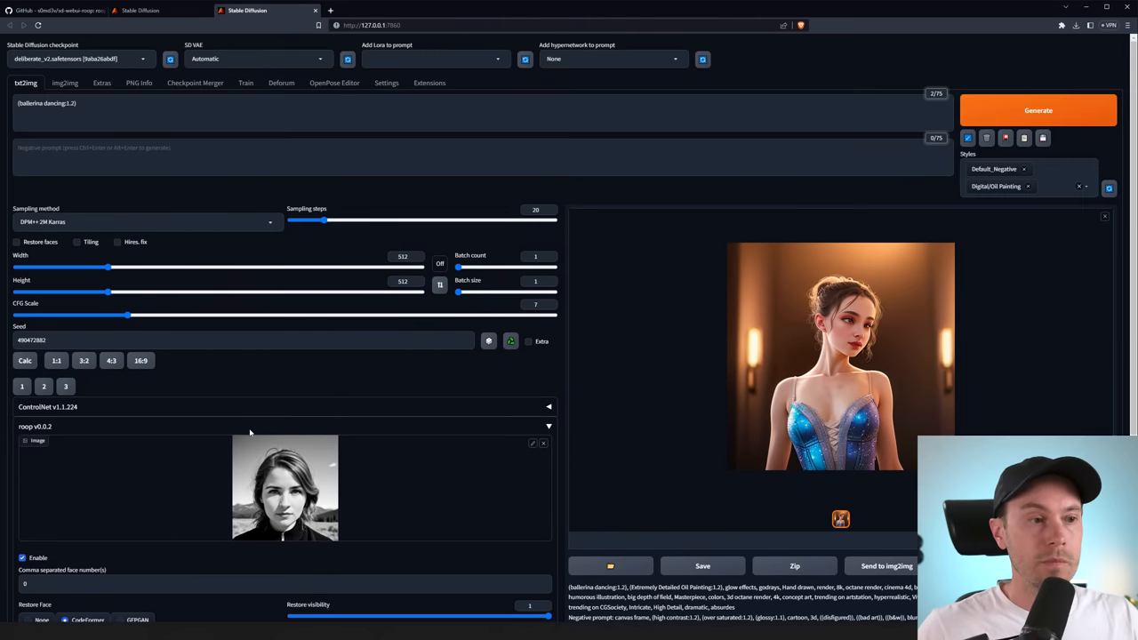
pyautogui.click(1037, 109)
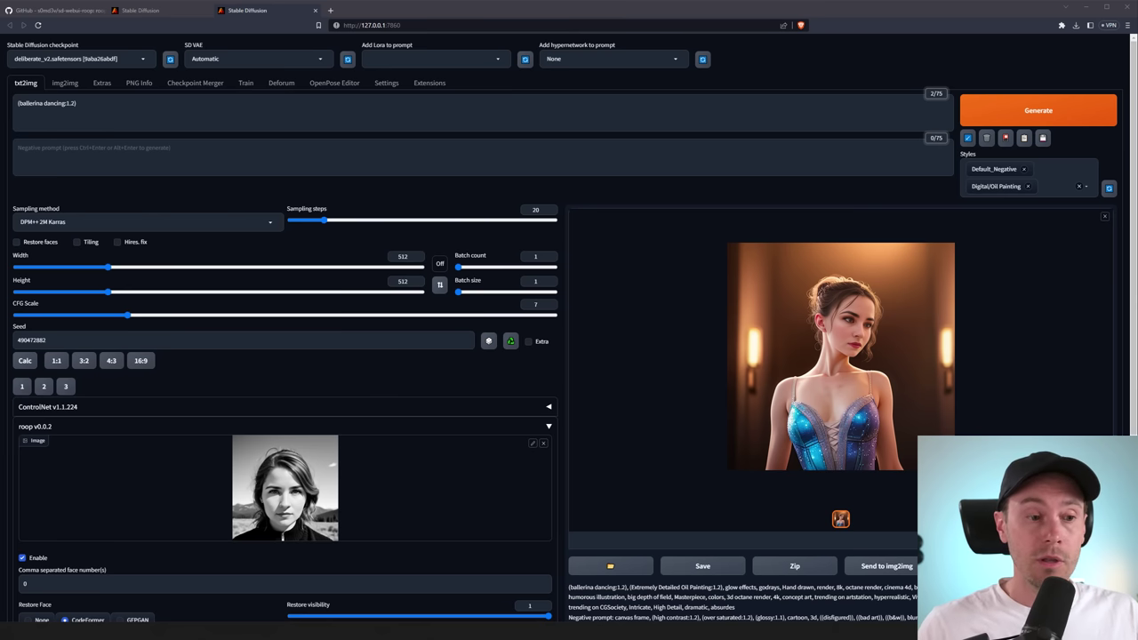
# - View the face-swapped ballerina result full-size, then close the viewer
pyautogui.click(840, 355)
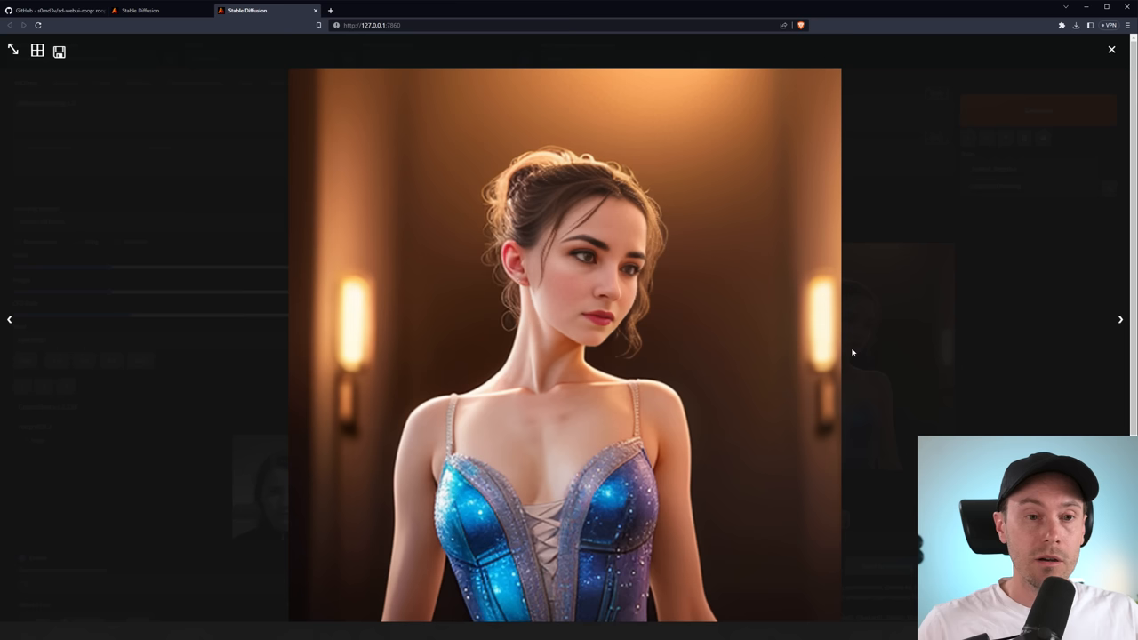
pyautogui.moveTo(561, 256)
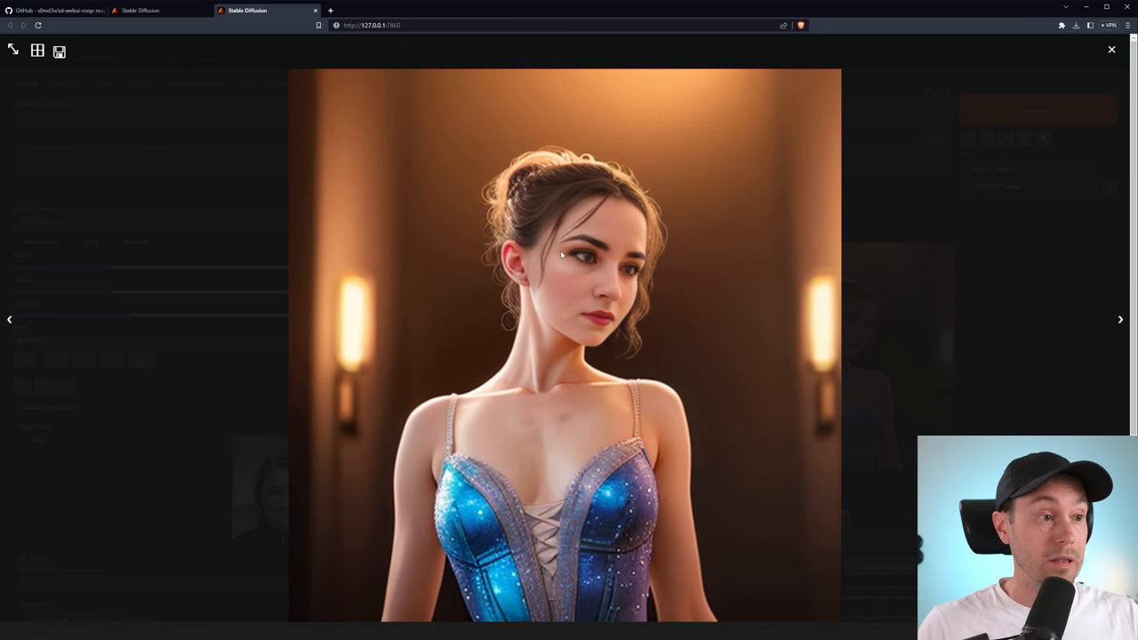
pyautogui.moveTo(622, 314)
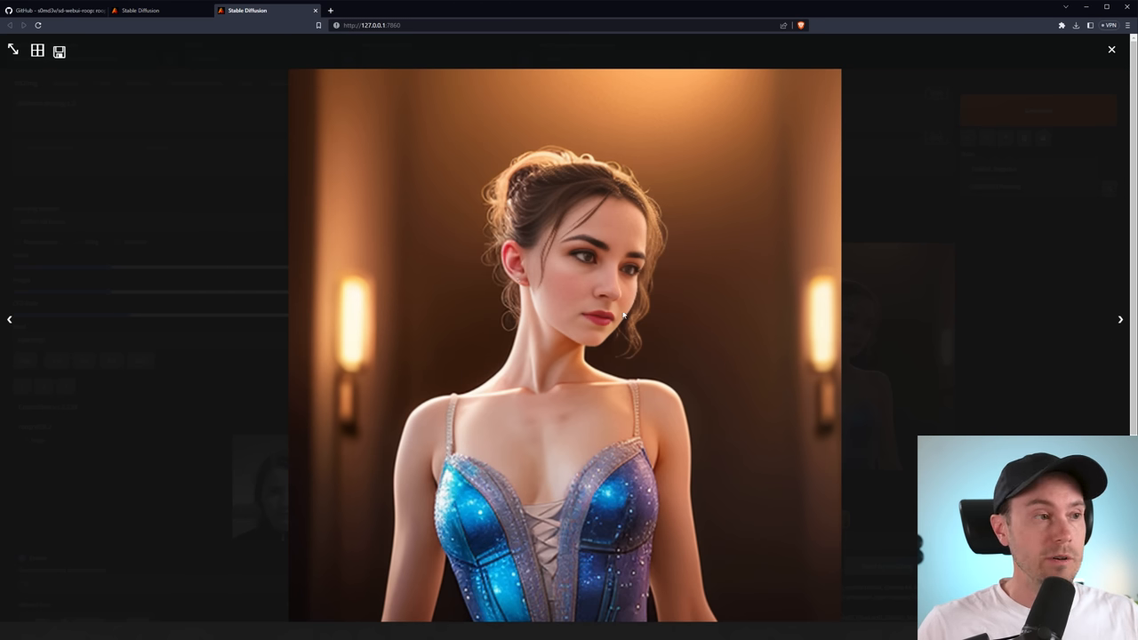
pyautogui.click(1111, 49)
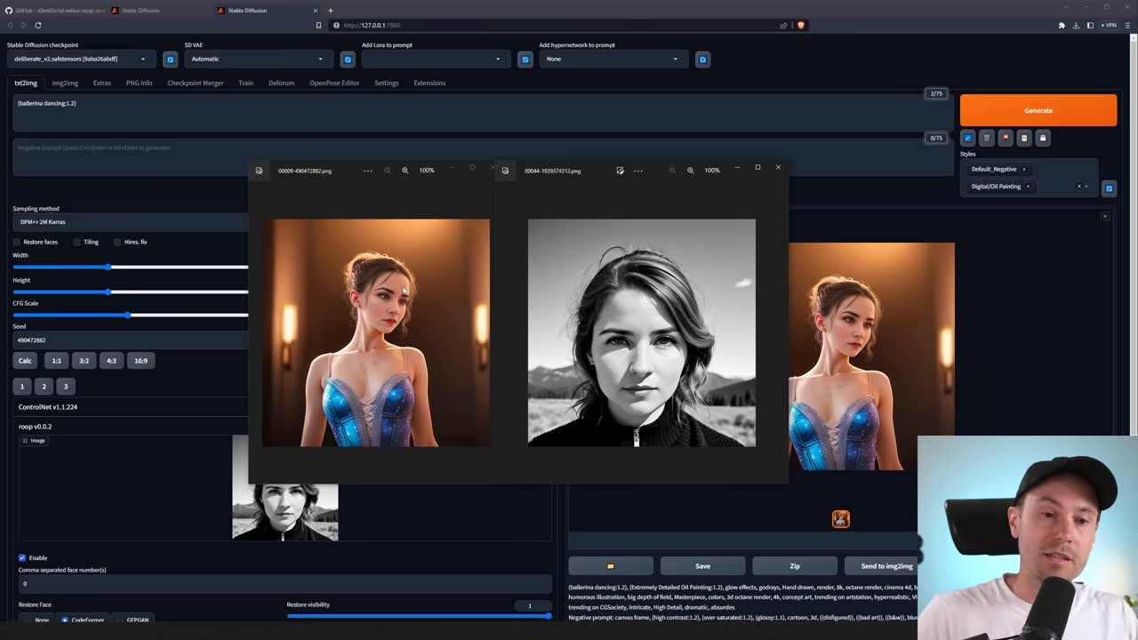
pyautogui.moveTo(380, 304)
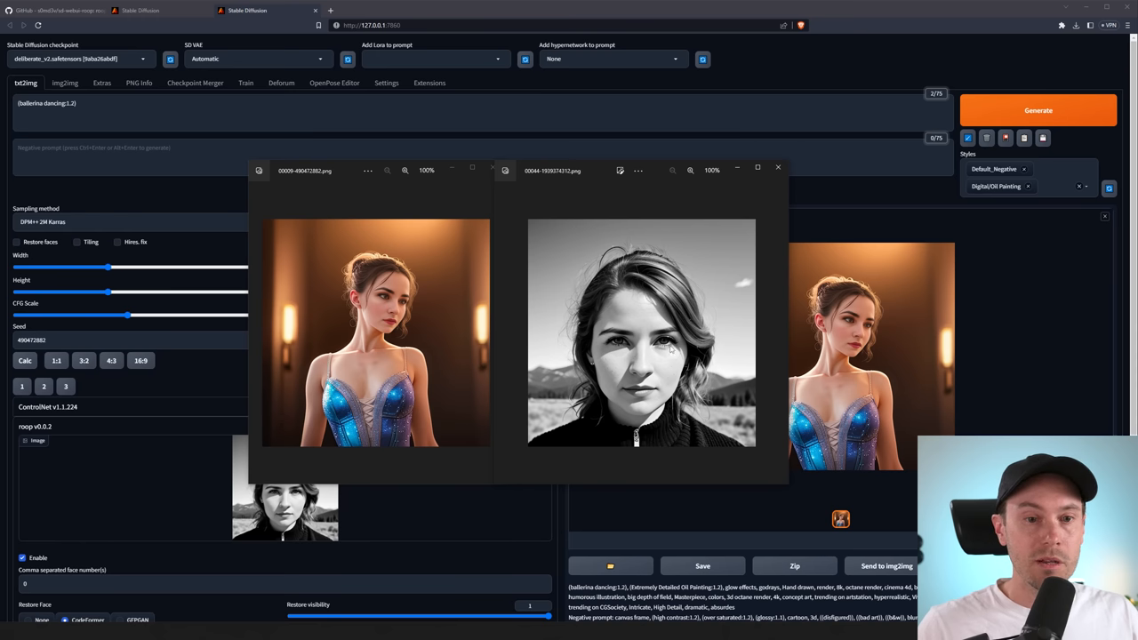
pyautogui.moveTo(693, 351)
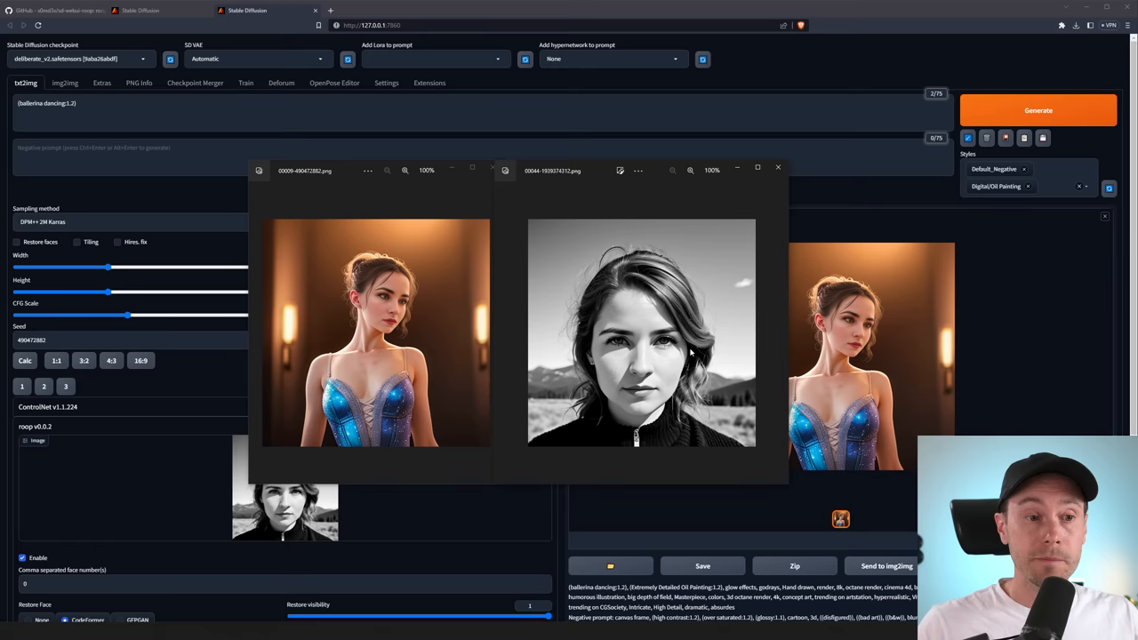
# - Generate the four two-women coffee-shop images without face swap and browse the results full-size
pyautogui.click(776, 167)
pyautogui.write('(2women in coffeshop')
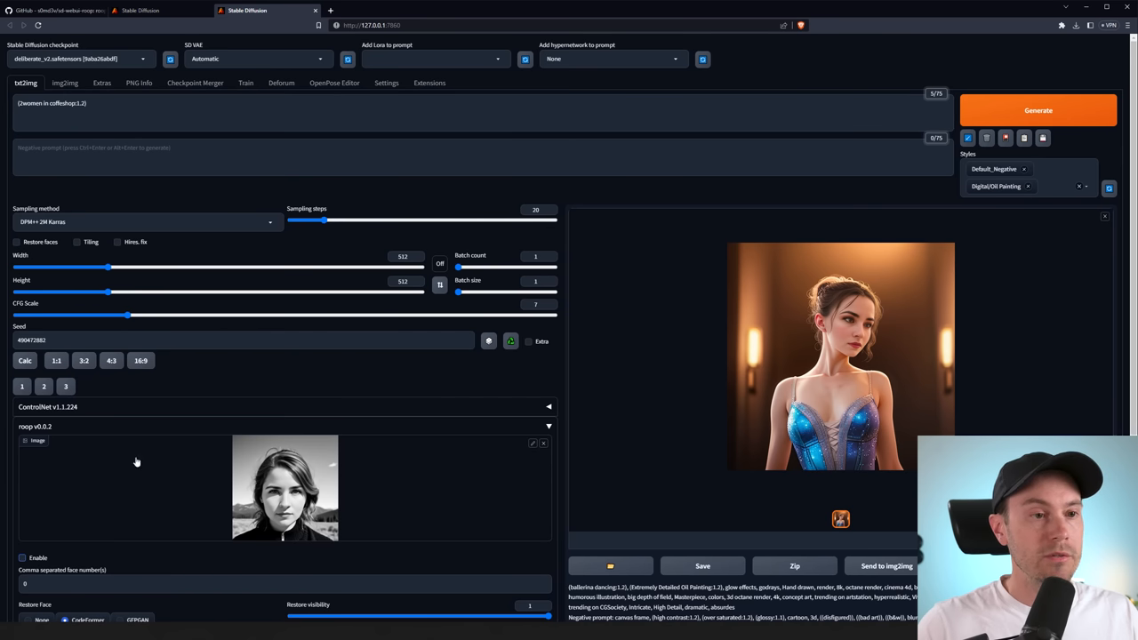
pyautogui.click(1037, 109)
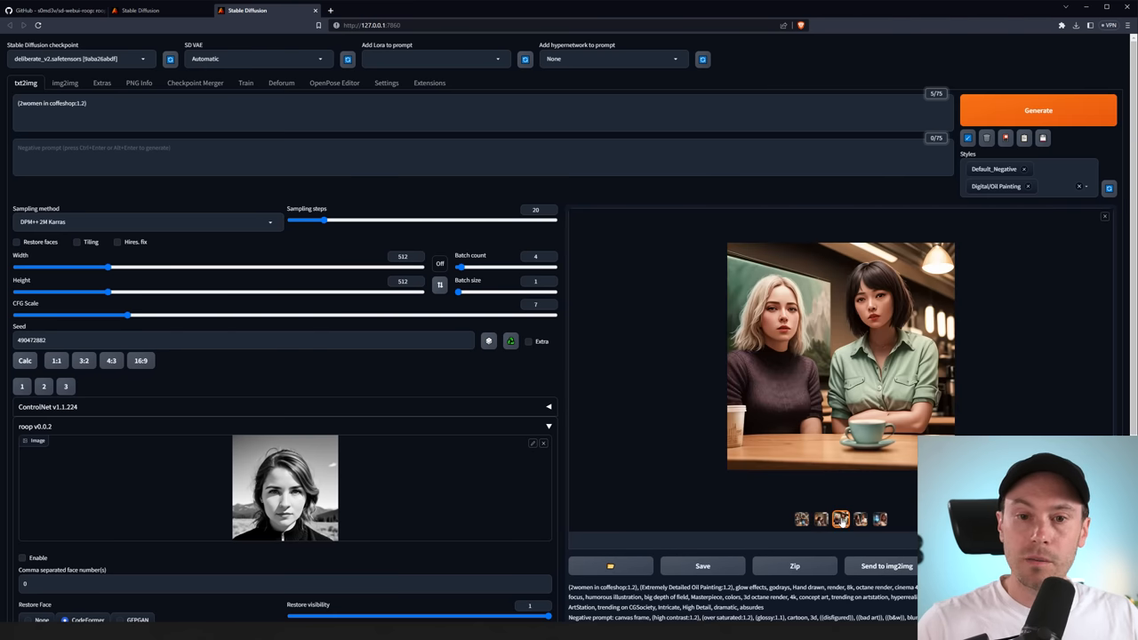
pyautogui.click(839, 356)
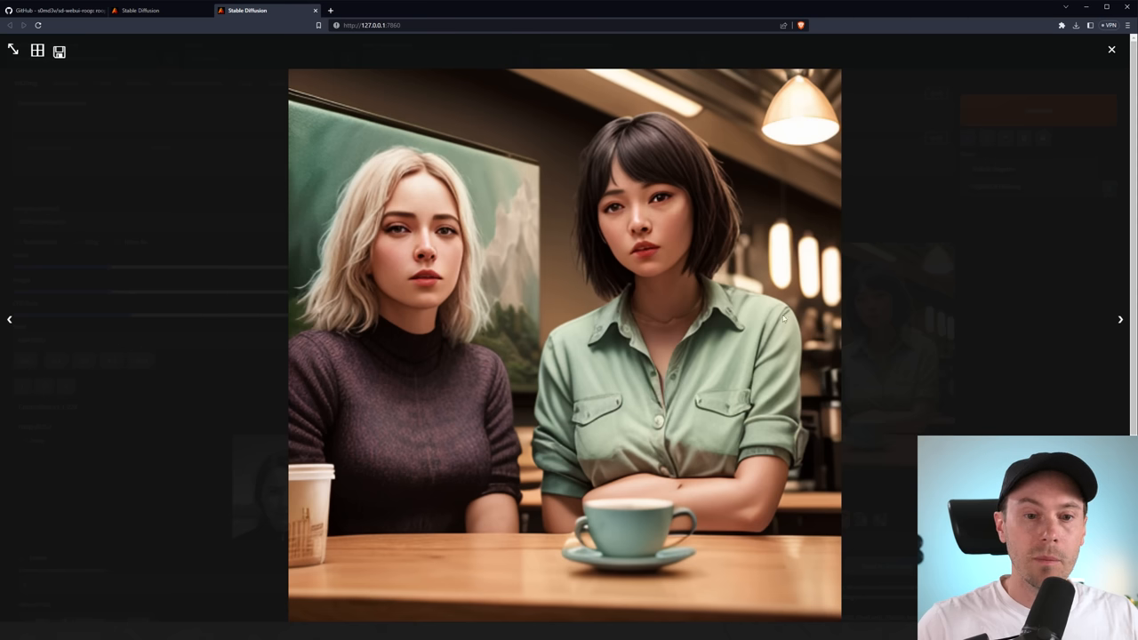
pyautogui.click(1110, 49)
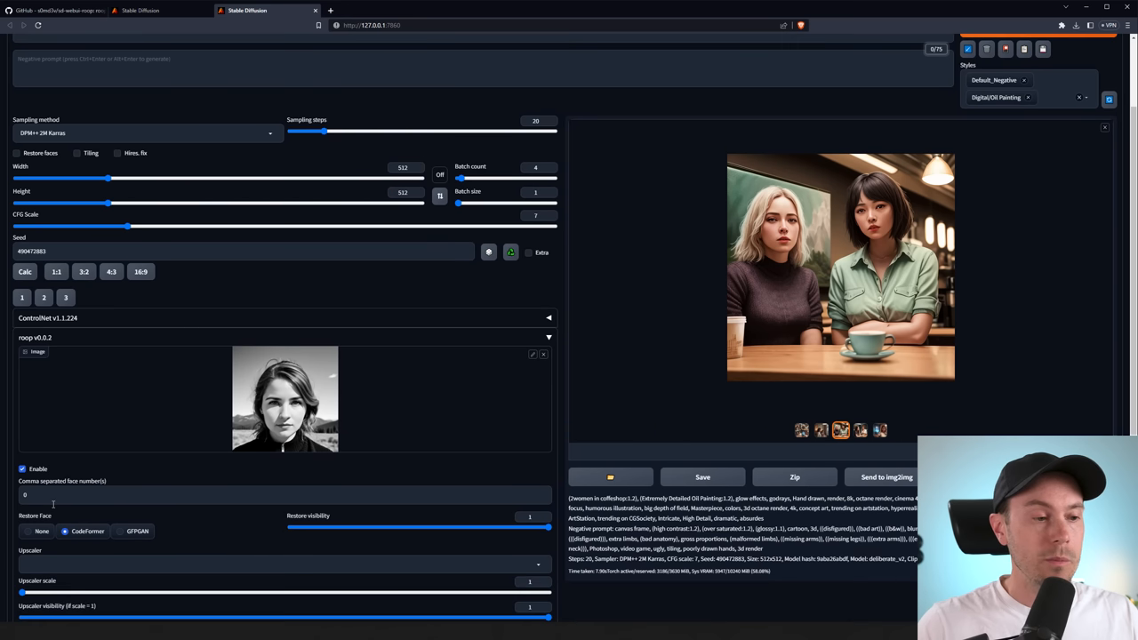
# - Change the roop face indices from 0 to '0,1'
pyautogui.write(',')
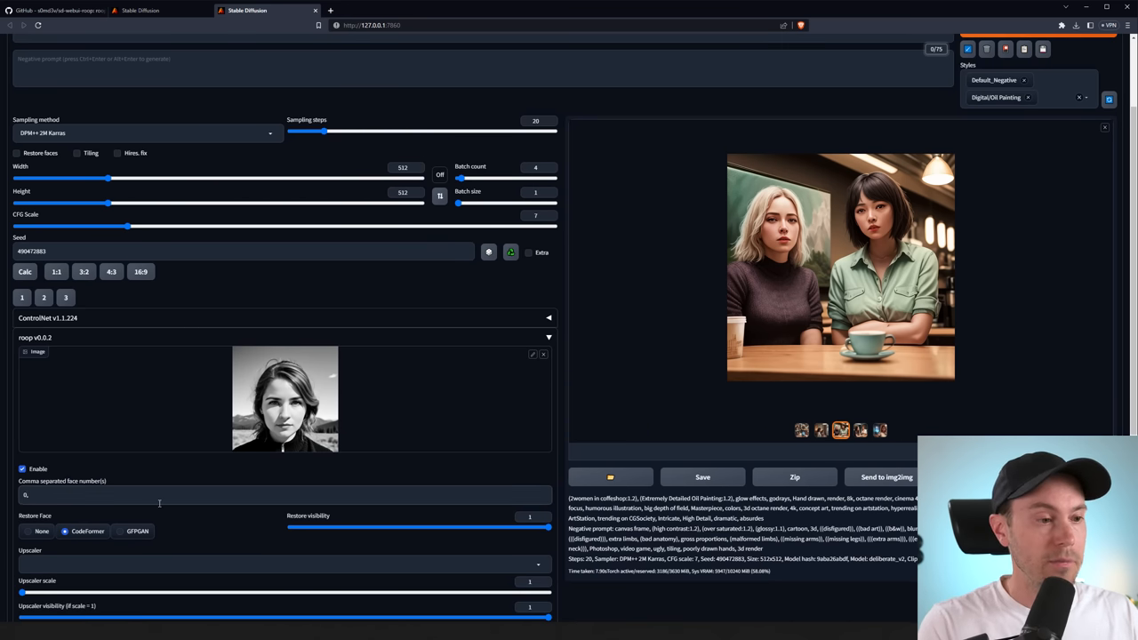
pyautogui.write('1')
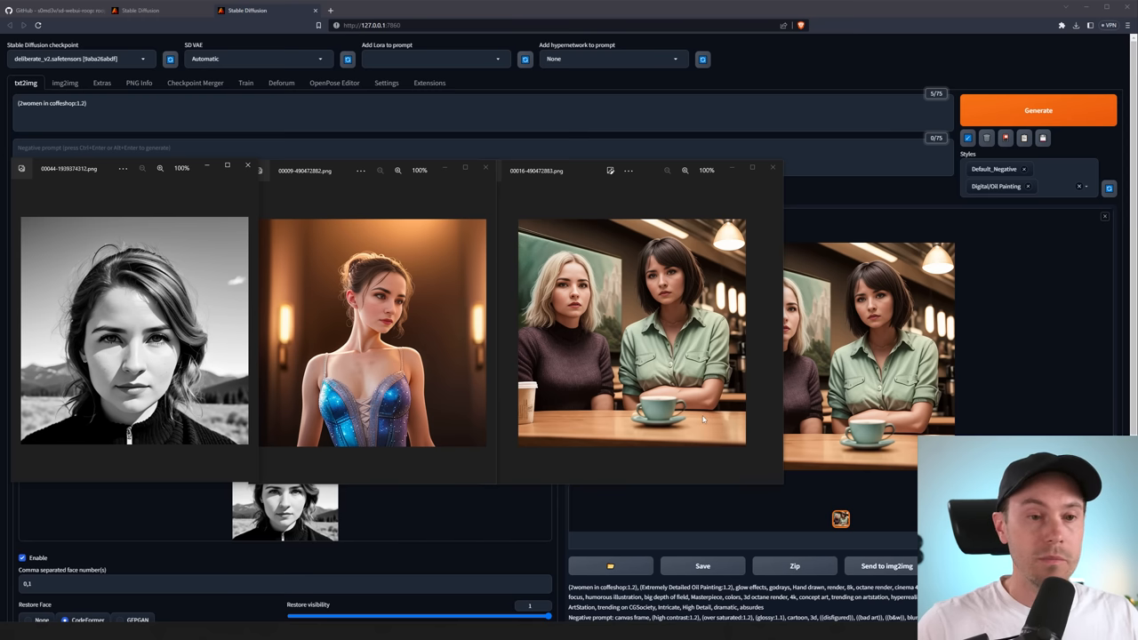
pyautogui.moveTo(662, 316)
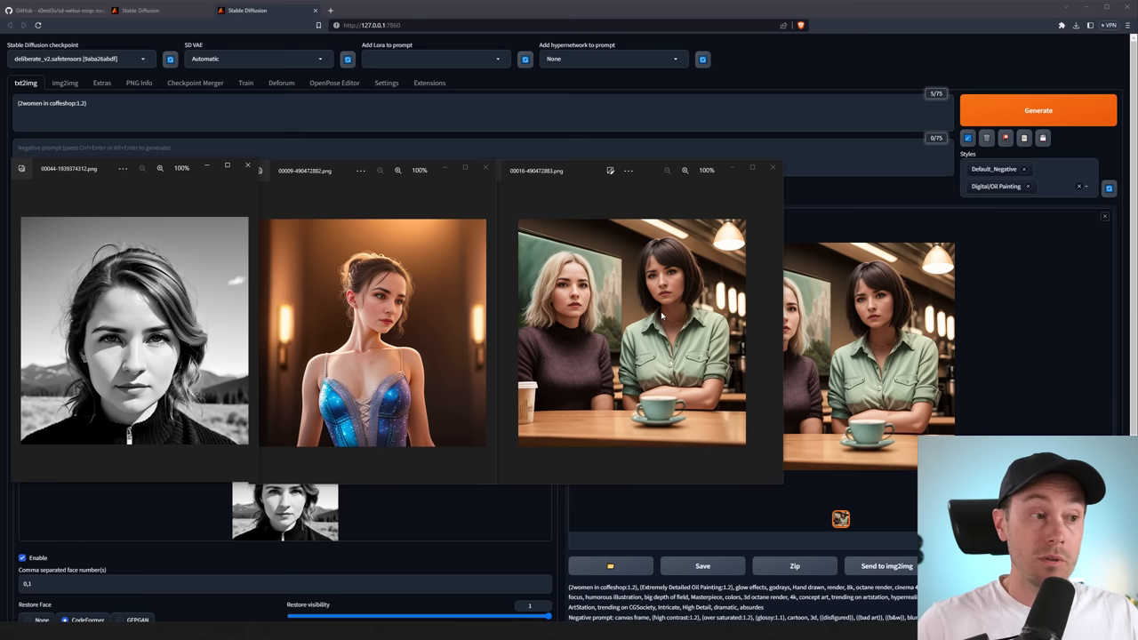
pyautogui.moveTo(674, 289)
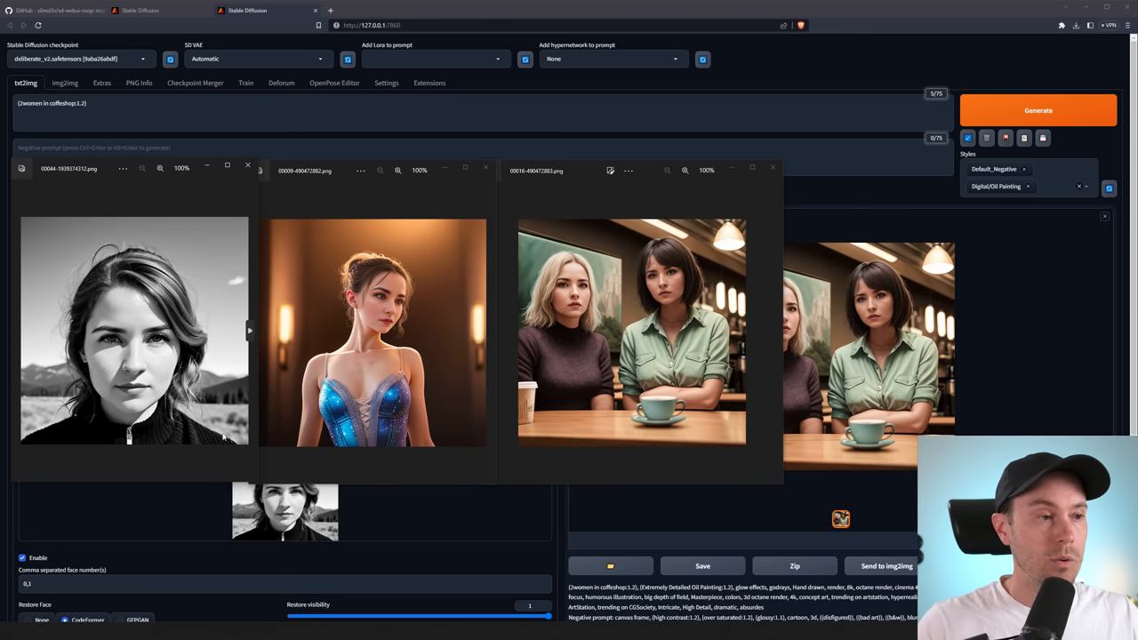
pyautogui.moveTo(11, 575)
pyautogui.write(',2,3')
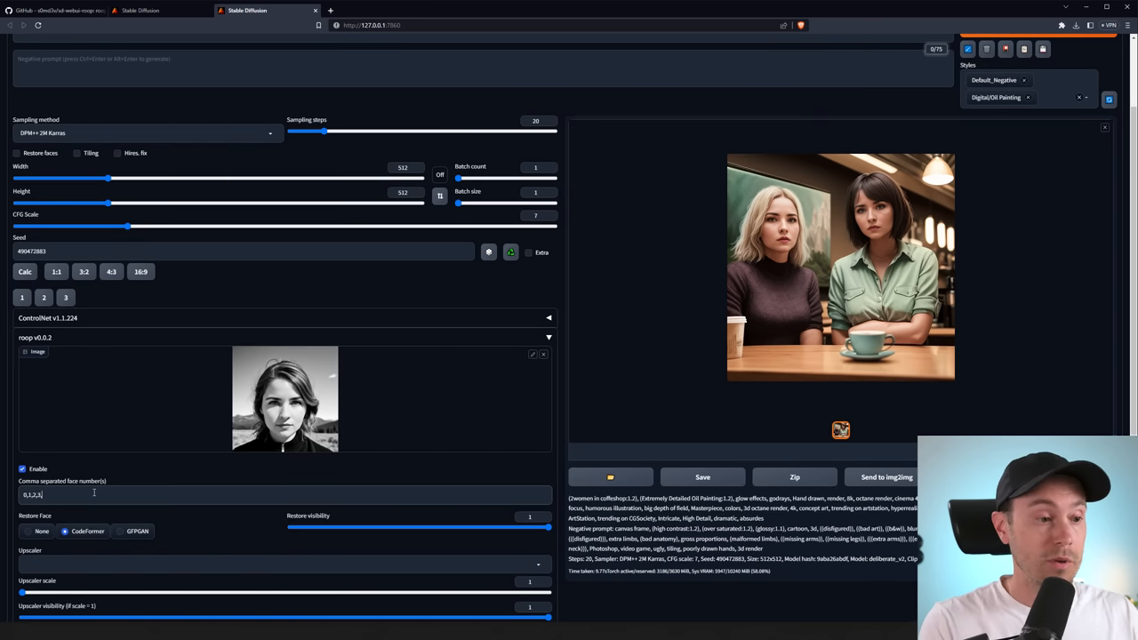
# - Edit the roop face index field and open the new coffee-shop result for comparison
pyautogui.write('4,5')
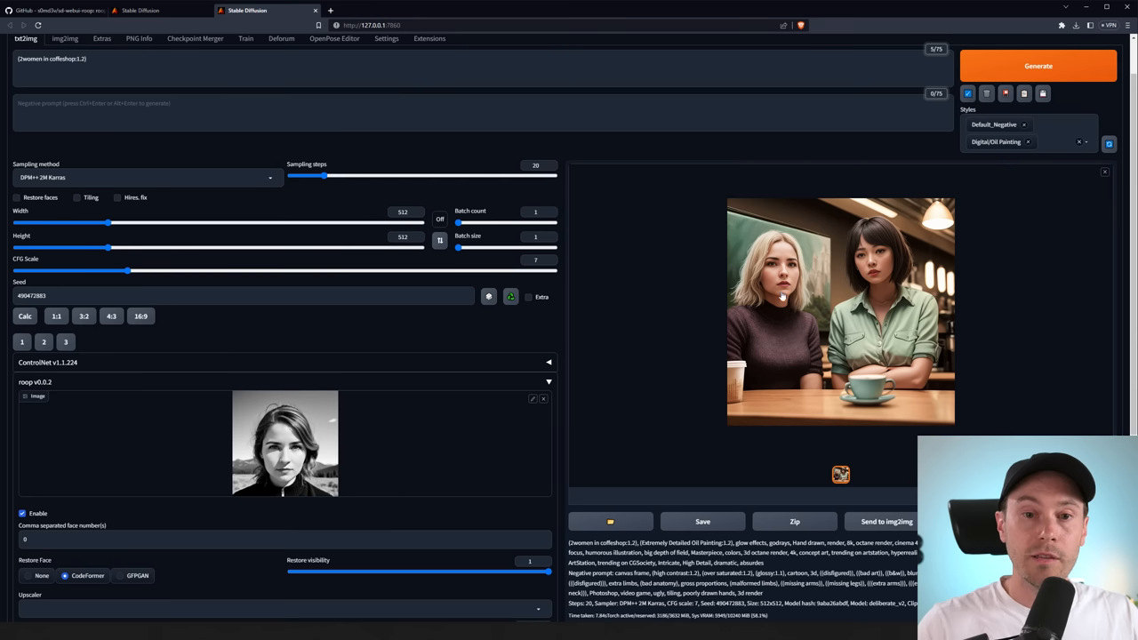
pyautogui.click(840, 311)
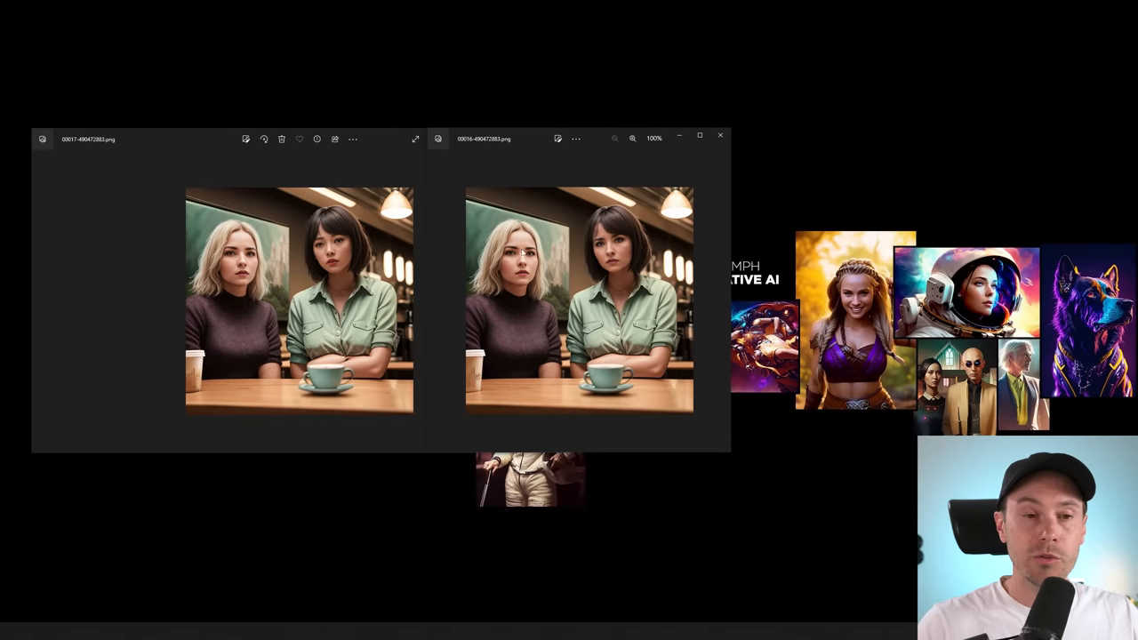
pyautogui.moveTo(565, 307)
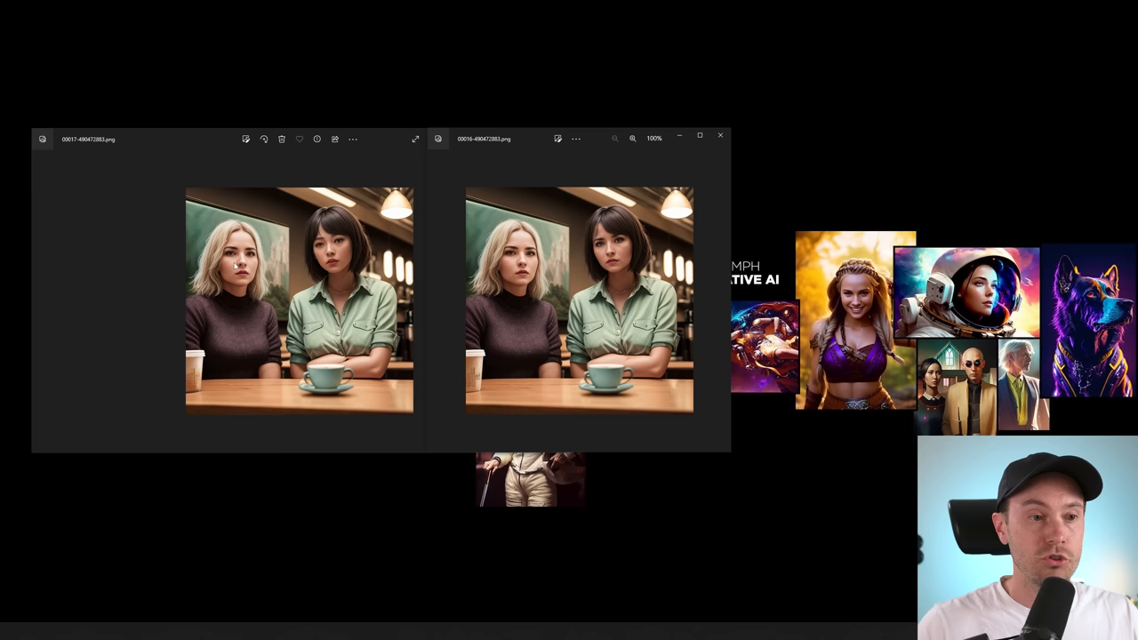
pyautogui.moveTo(360, 246)
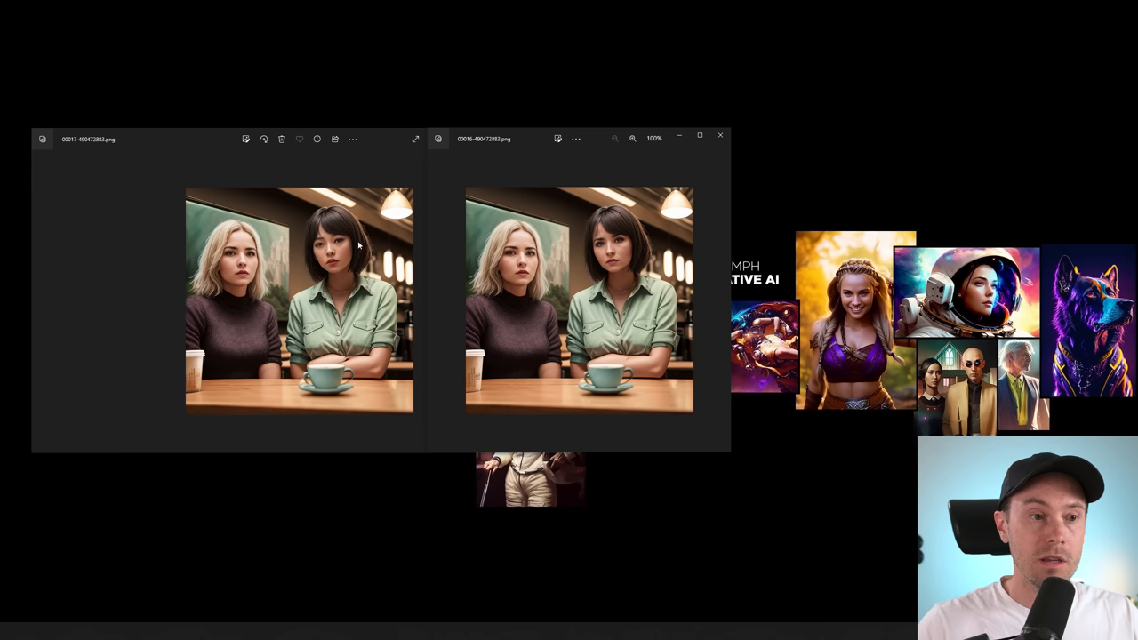
pyautogui.moveTo(351, 247)
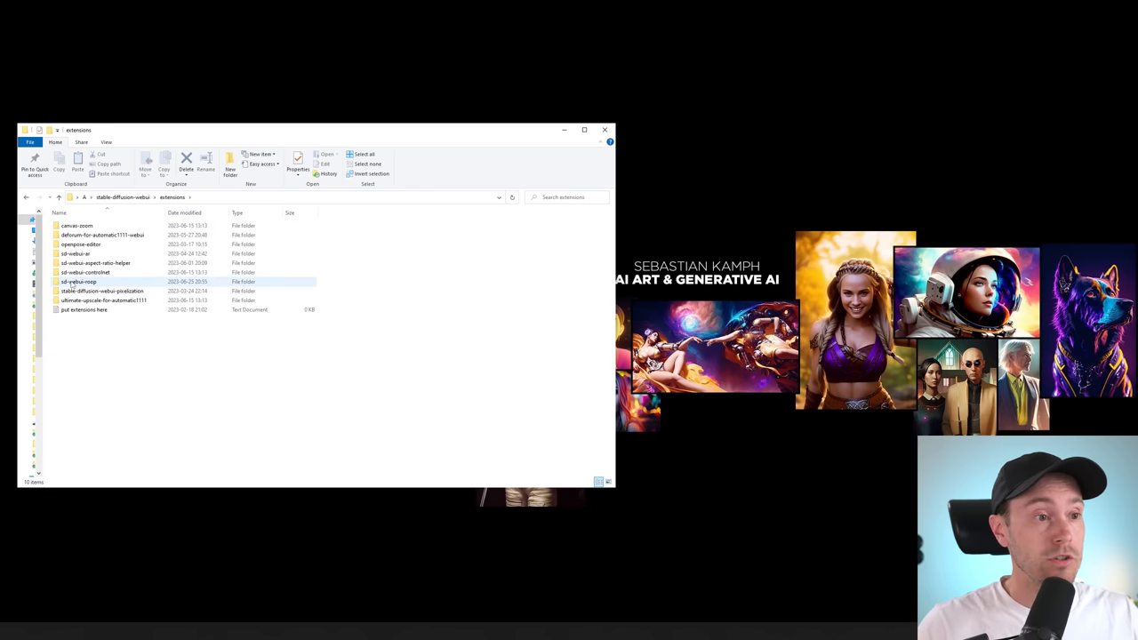
# - Select the sd-webui-roop folder and paste a duplicate copy of it
pyautogui.click(80, 281)
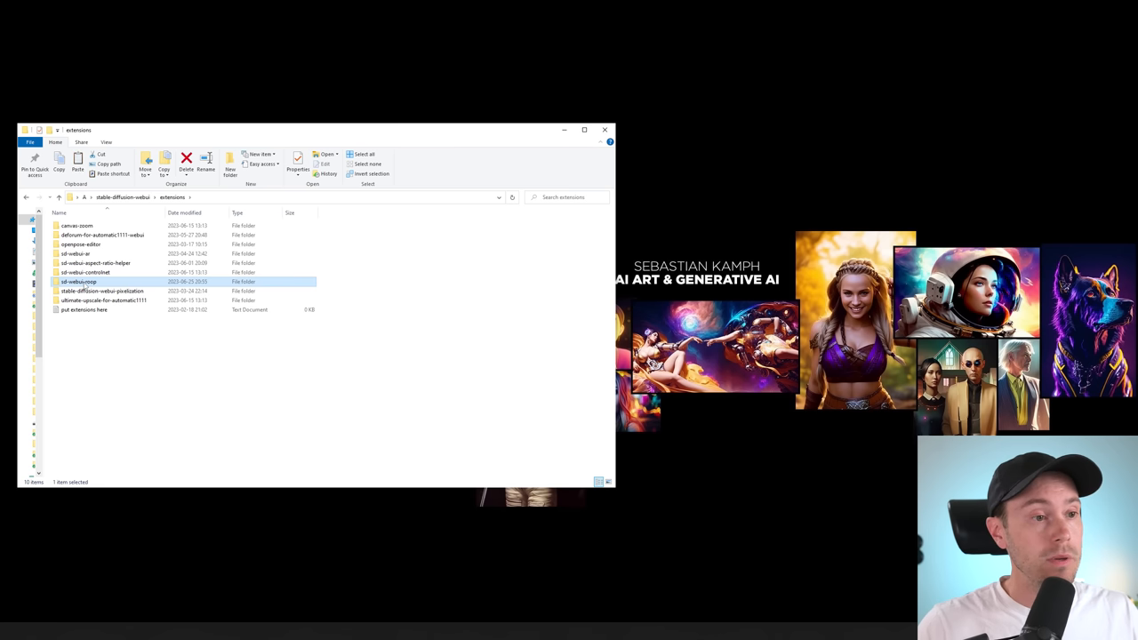
pyautogui.click(134, 359)
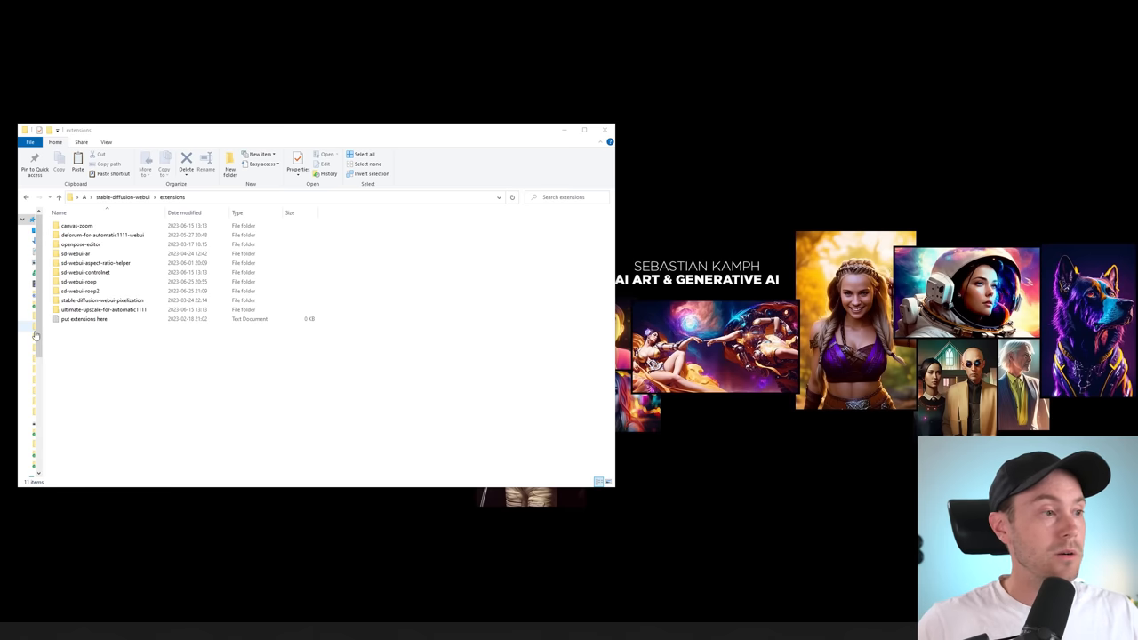
pyautogui.moveTo(31, 334)
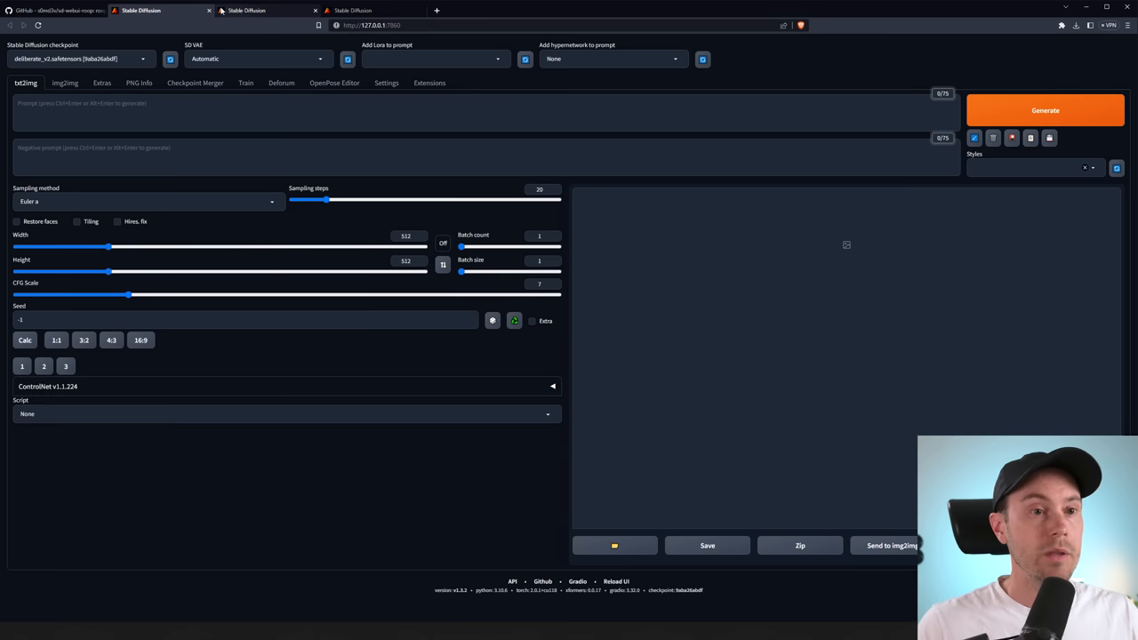
# - Enter the '2women in coffee' prompt with Digital/Oil Painting style and reuse the chosen image's seed
pyautogui.click(285, 413)
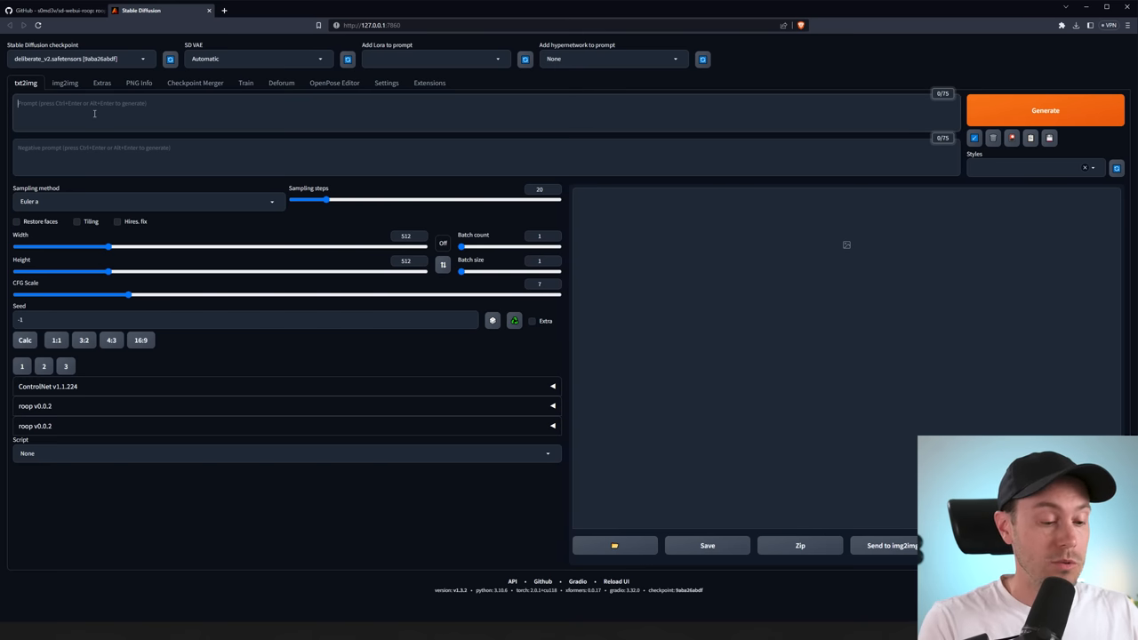
pyautogui.write('2women in coffee')
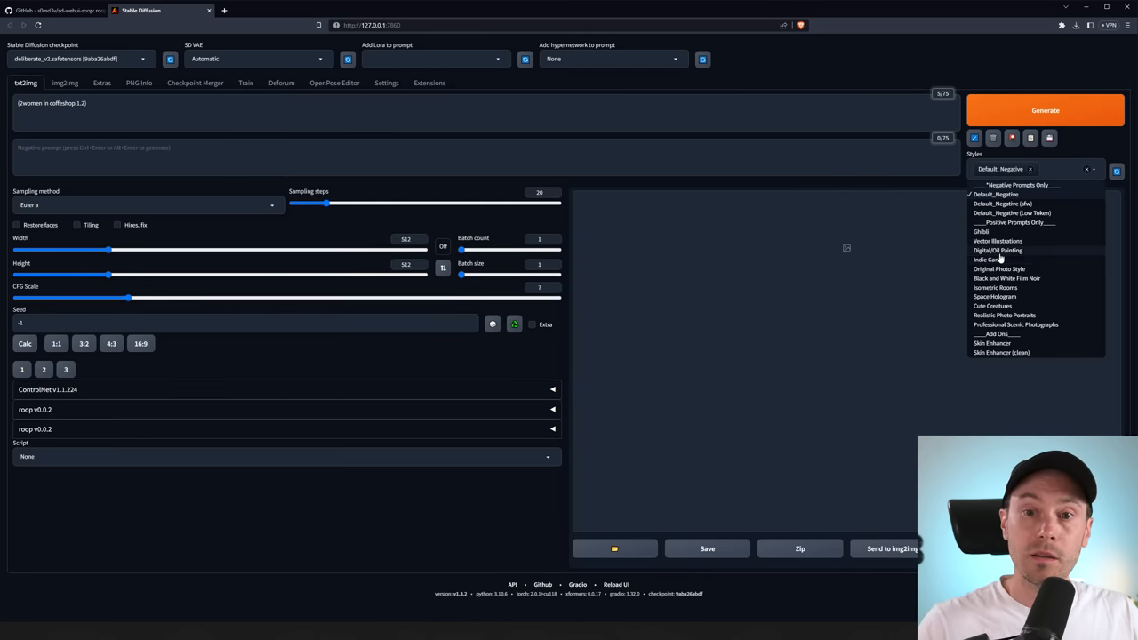
pyautogui.click(997, 249)
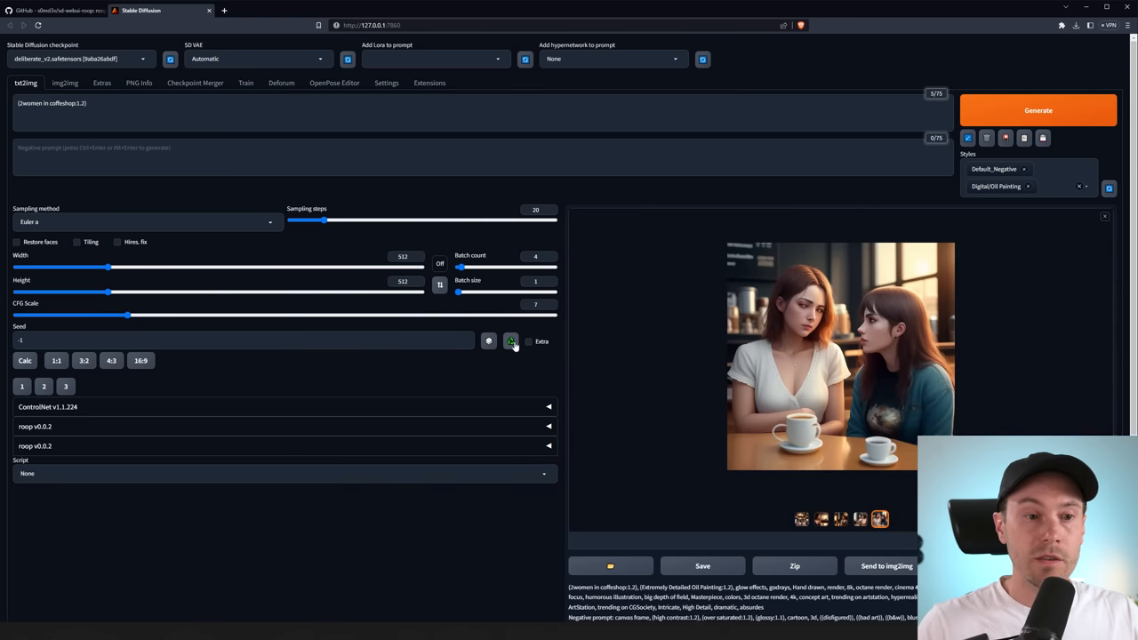
pyautogui.click(510, 341)
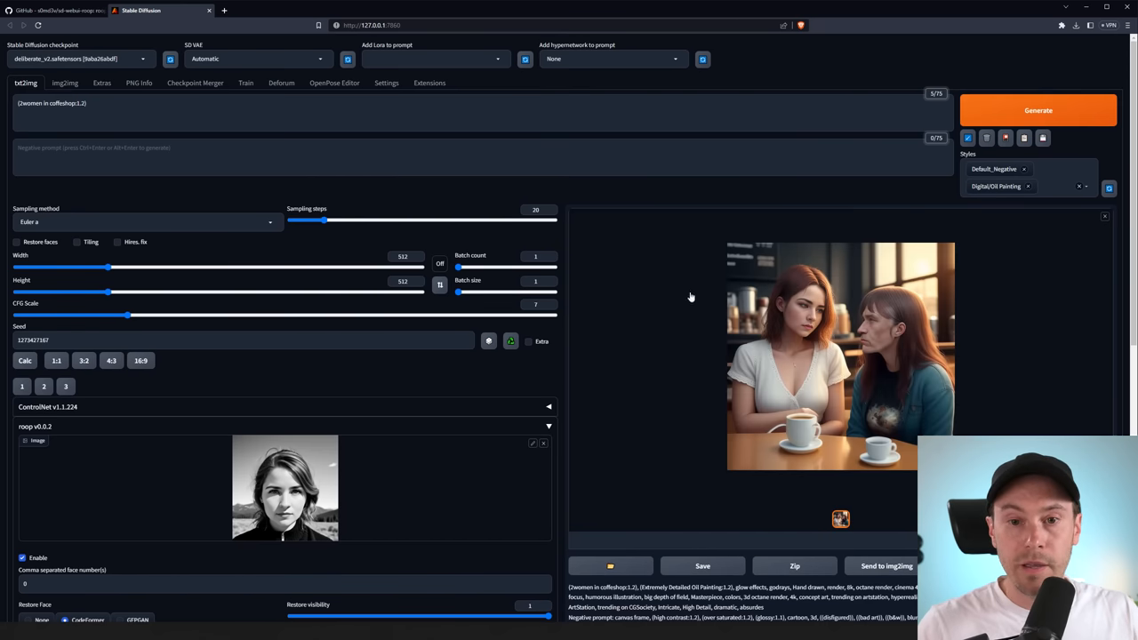
pyautogui.moveTo(818, 326)
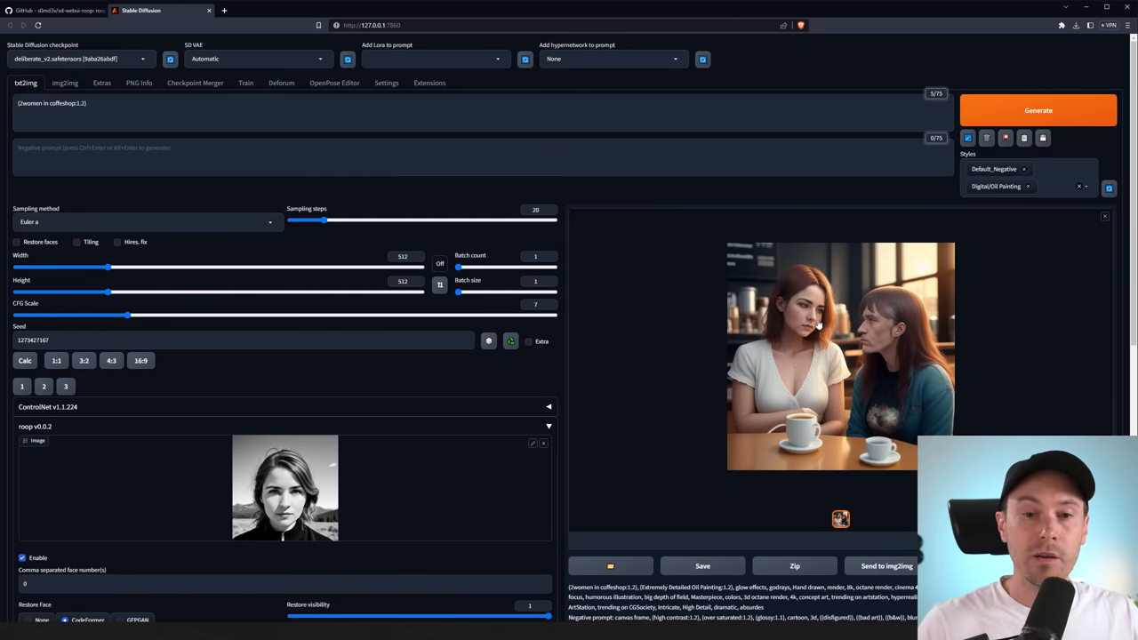
# - Open the fixed-seed coffee-shop output full-size to inspect both women's faces
pyautogui.click(840, 355)
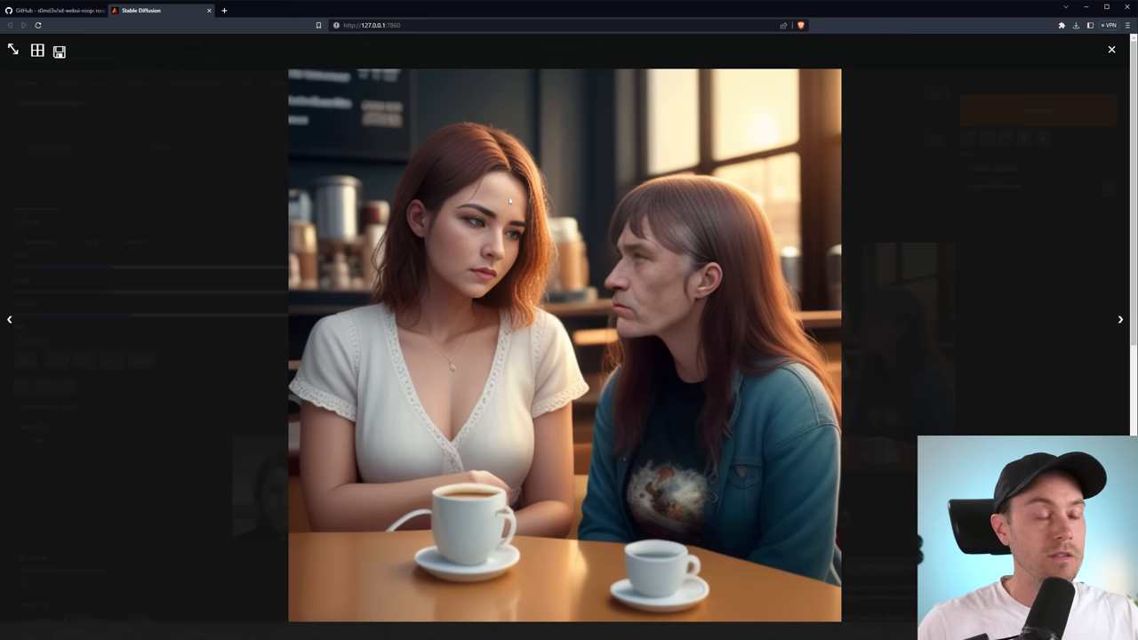
pyautogui.moveTo(684, 328)
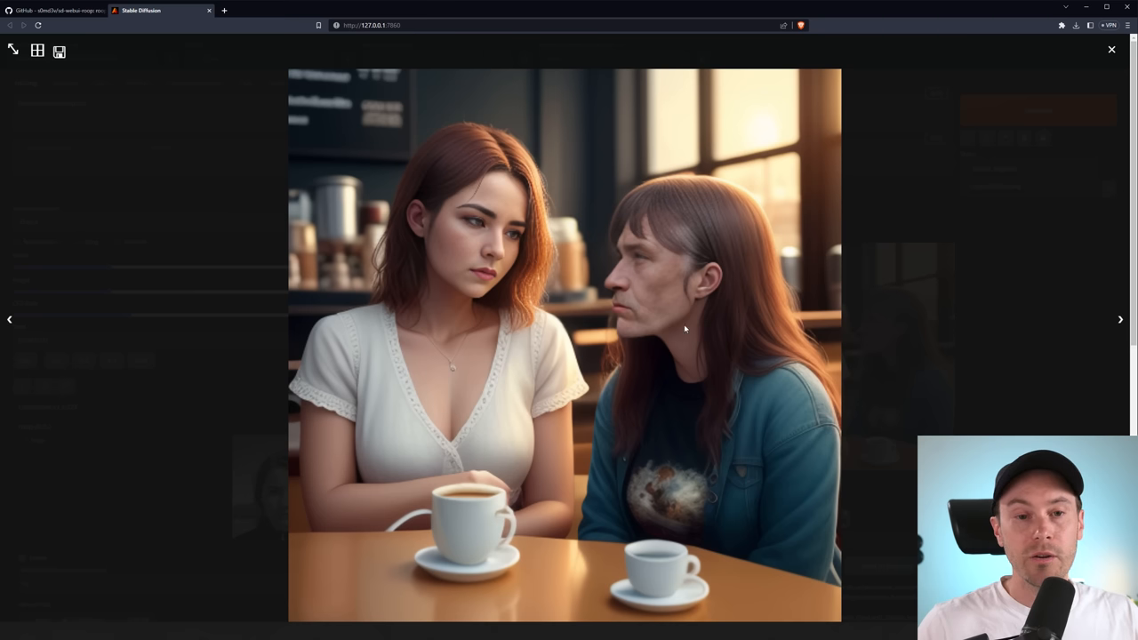
pyautogui.moveTo(711, 237)
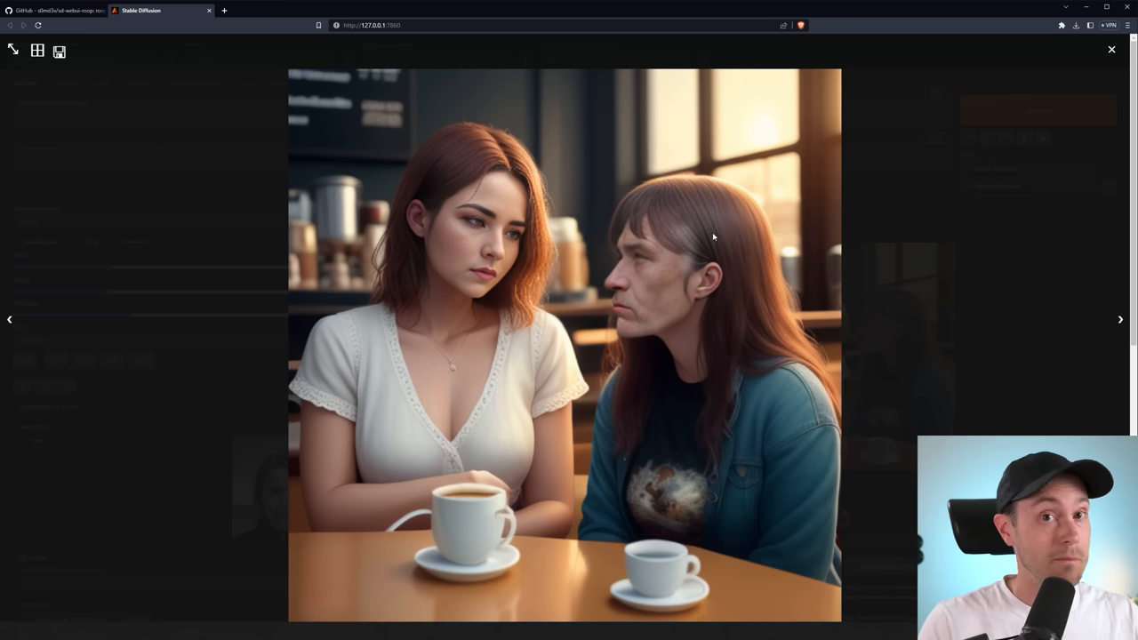
pyautogui.moveTo(1065, 335)
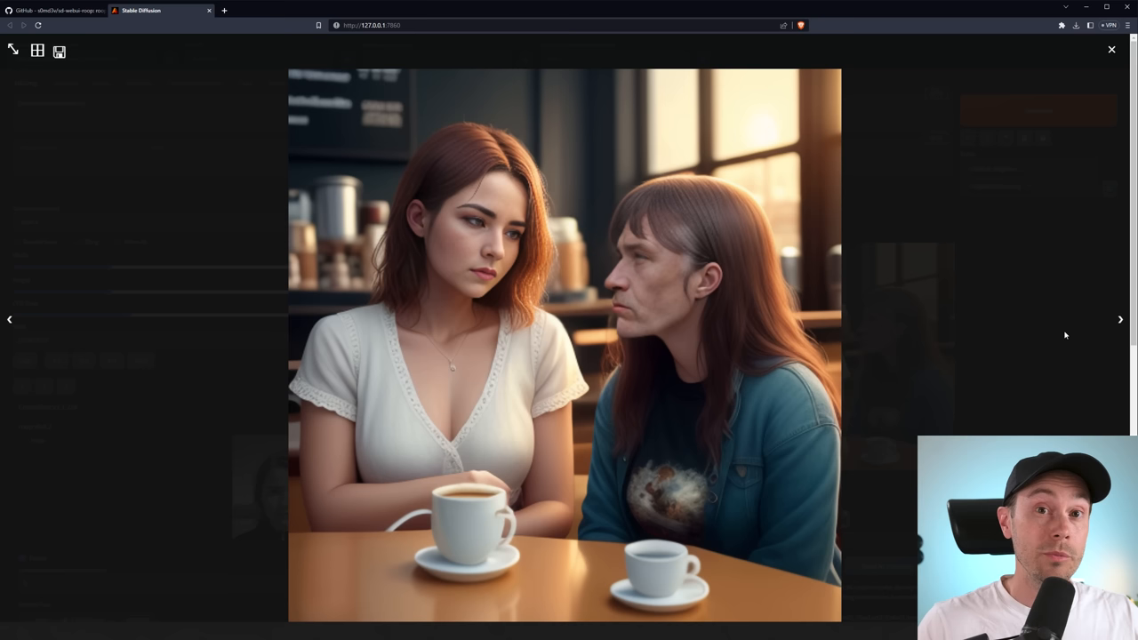